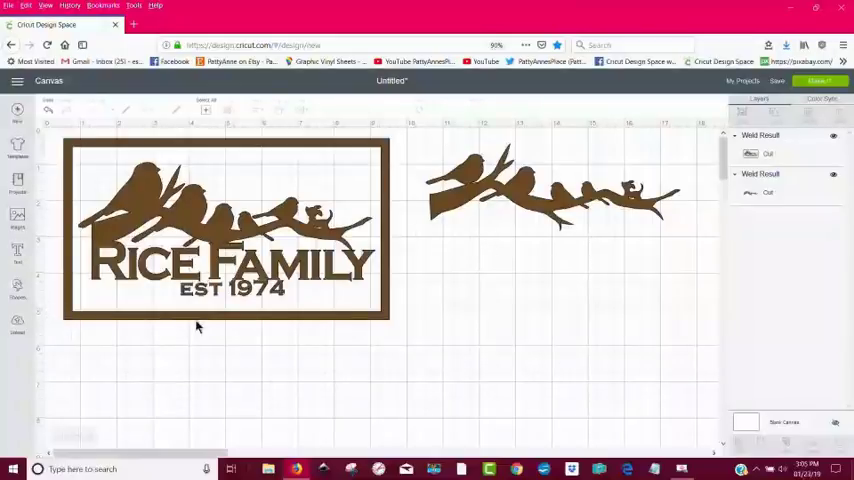
{"action": "mouse_move", "coordinate": [146, 139]}
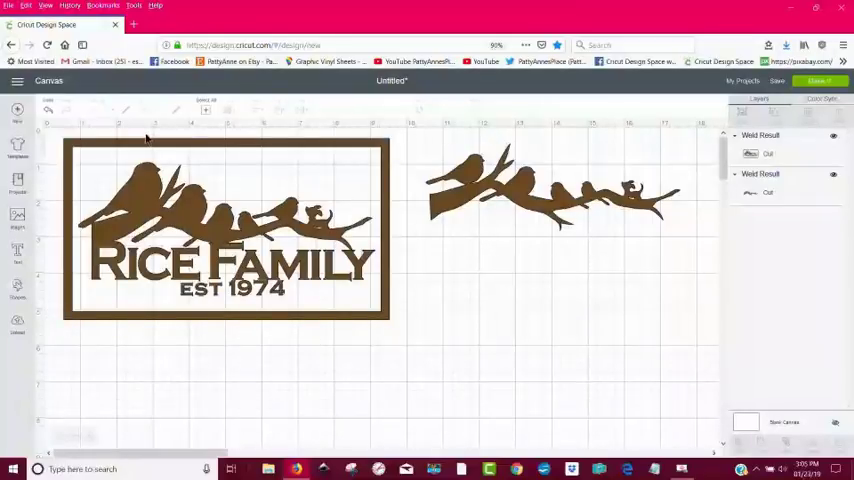
{"action": "mouse_move", "coordinate": [307, 179]}
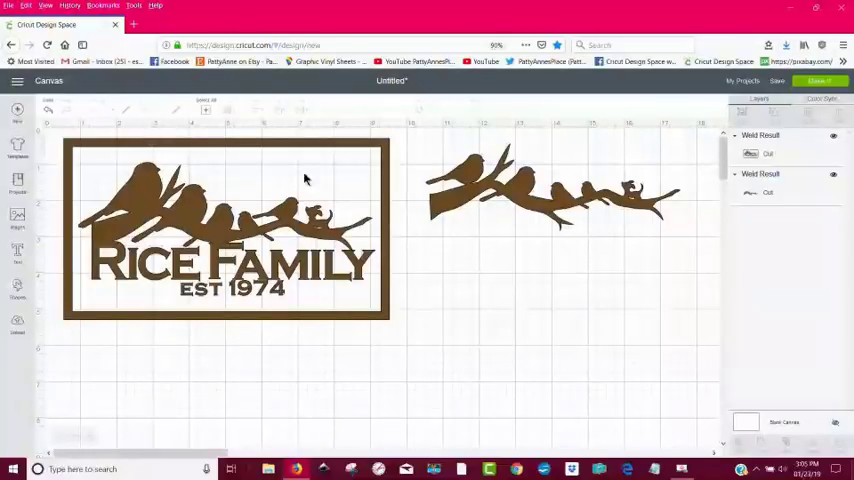
Insert the Spring Chickadee and doghouse-with-dog images onto the canvas beside the family sign
{"action": "left_click", "coordinate": [550, 185]}
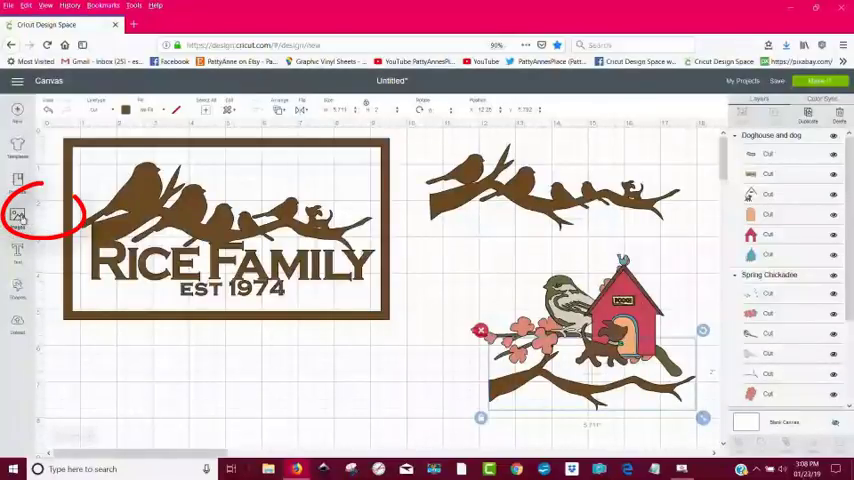
Search the image library for 'branch' and pick the bare brown branch
{"action": "left_click", "coordinate": [17, 216]}
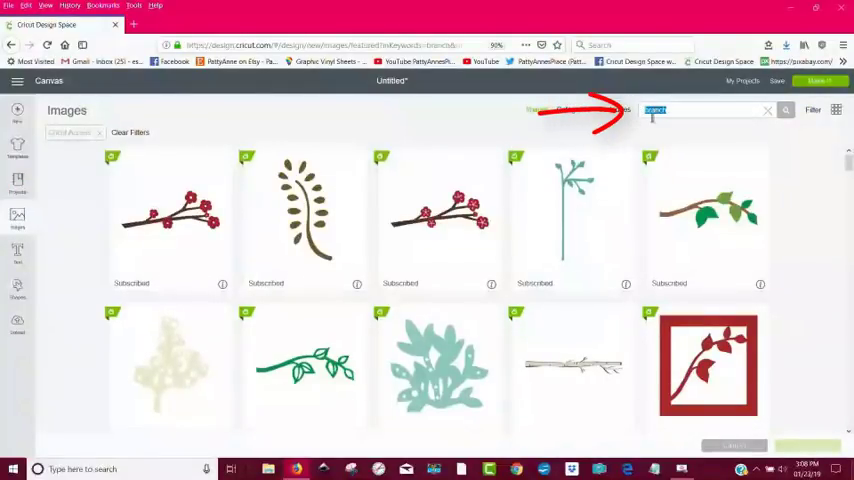
{"action": "scroll", "scroll_direction": "down", "scroll_amount": 3}
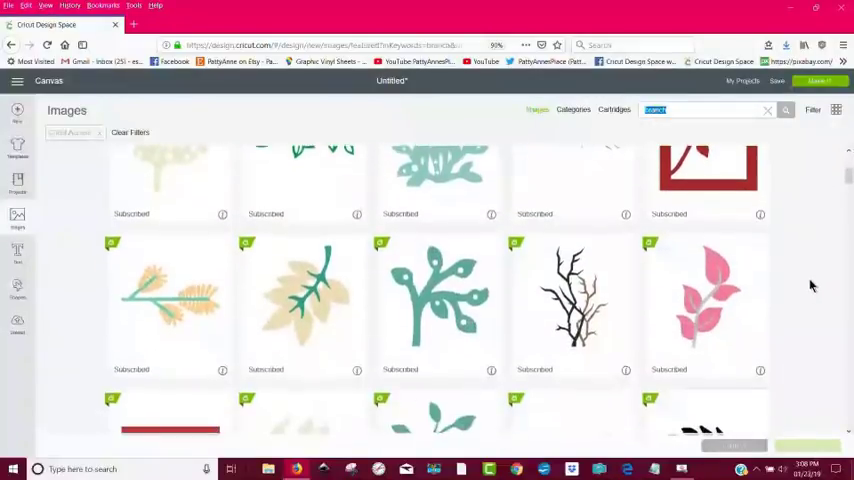
{"action": "scroll", "scroll_direction": "down", "scroll_amount": 3}
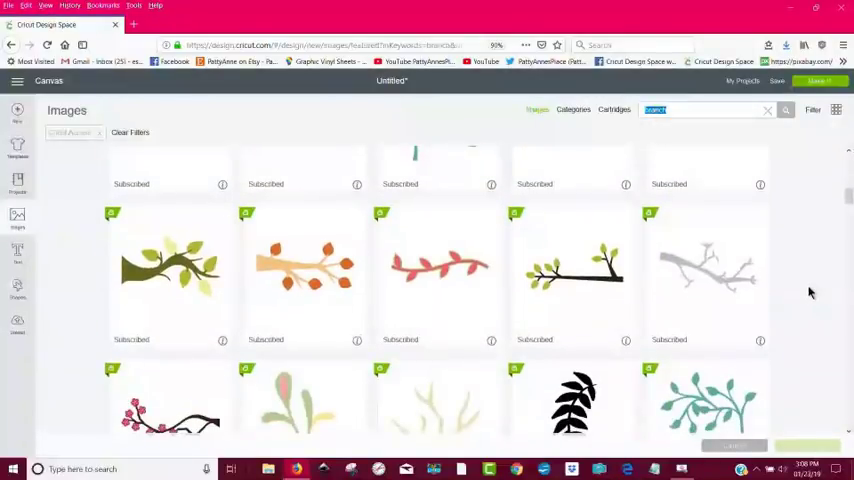
{"action": "scroll", "scroll_direction": "down", "scroll_amount": 3}
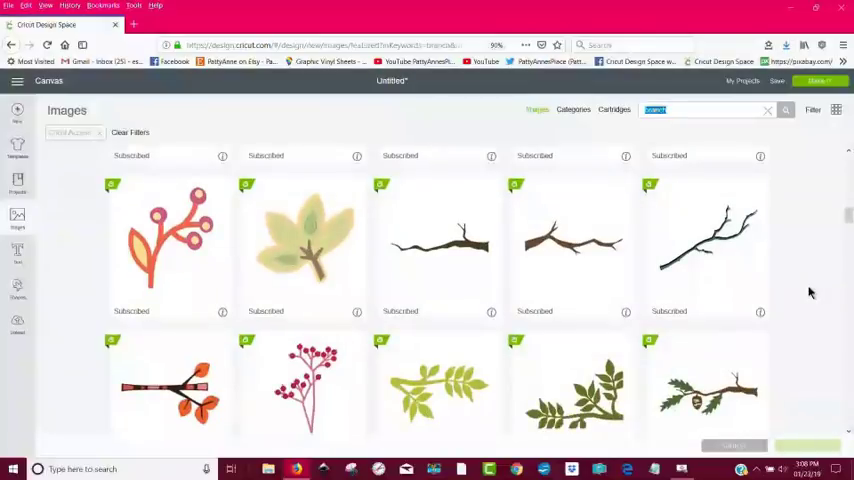
{"action": "mouse_move", "coordinate": [480, 260]}
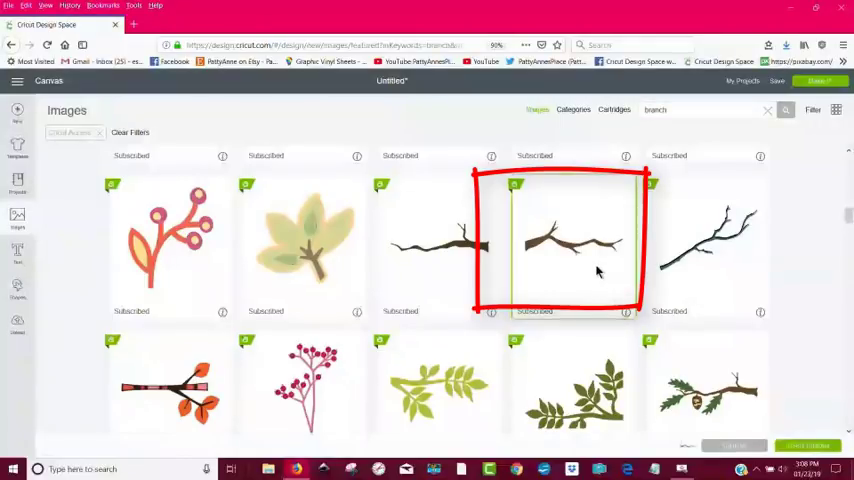
{"action": "left_click", "coordinate": [573, 245]}
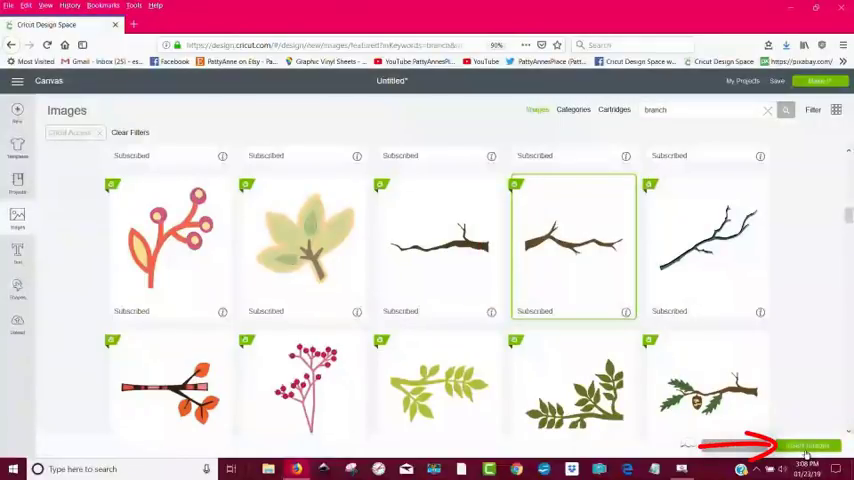
{"action": "mouse_move", "coordinate": [555, 145]}
{"action": "type", "text": "bird"}
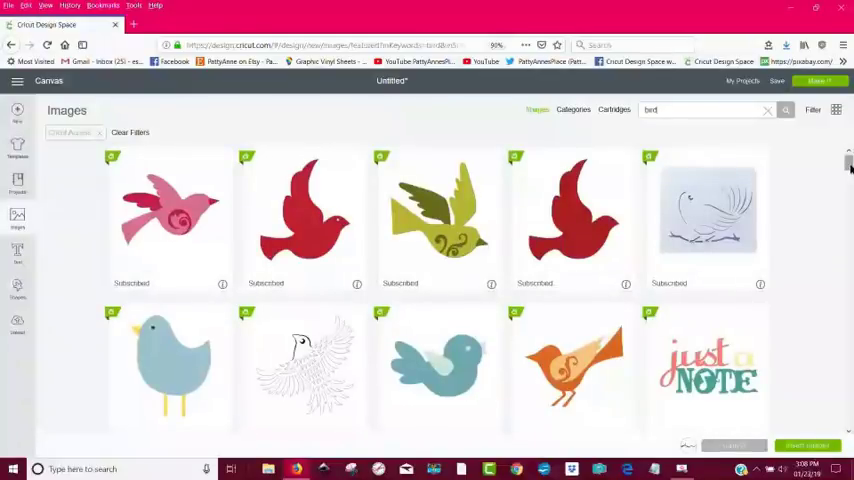
Scroll through the bird image results looking for a suitable bird silhouette
{"action": "scroll", "scroll_direction": "down", "scroll_amount": 3}
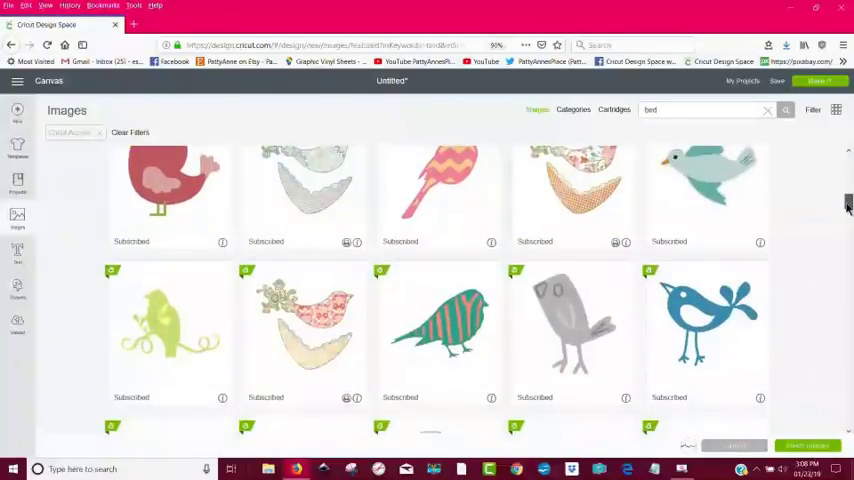
{"action": "scroll", "scroll_direction": "down", "scroll_amount": 3}
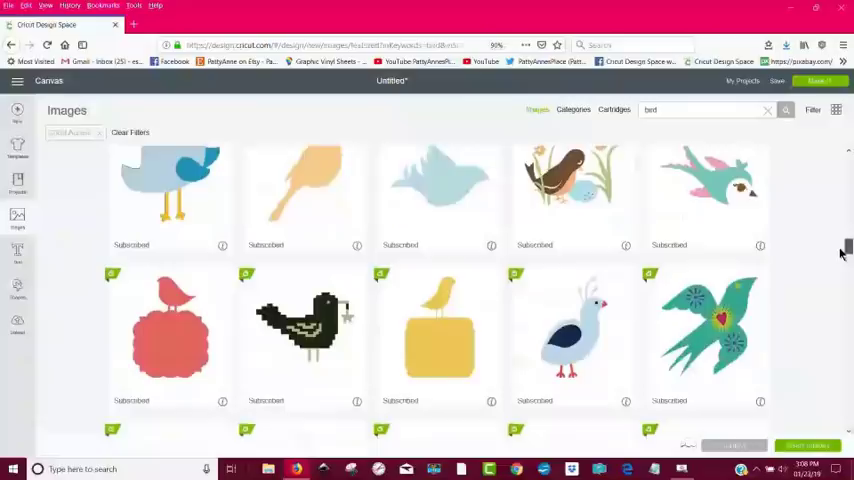
{"action": "scroll", "scroll_direction": "down", "scroll_amount": 3}
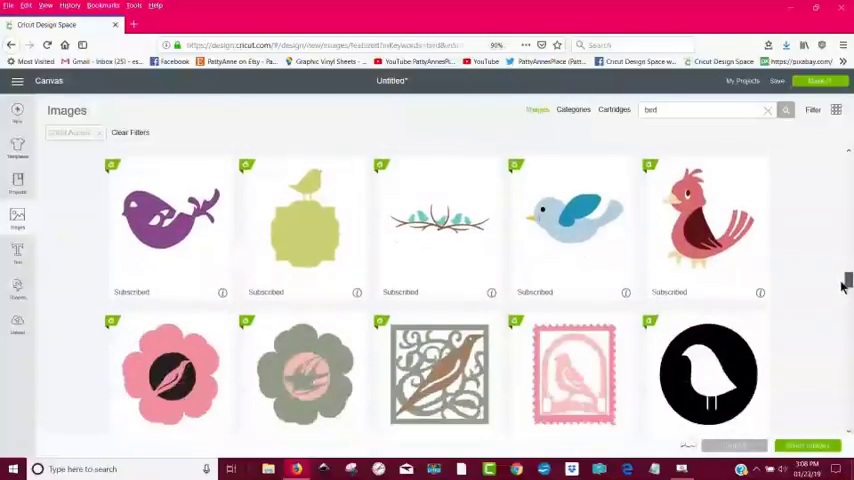
{"action": "scroll", "scroll_direction": "down", "scroll_amount": 3}
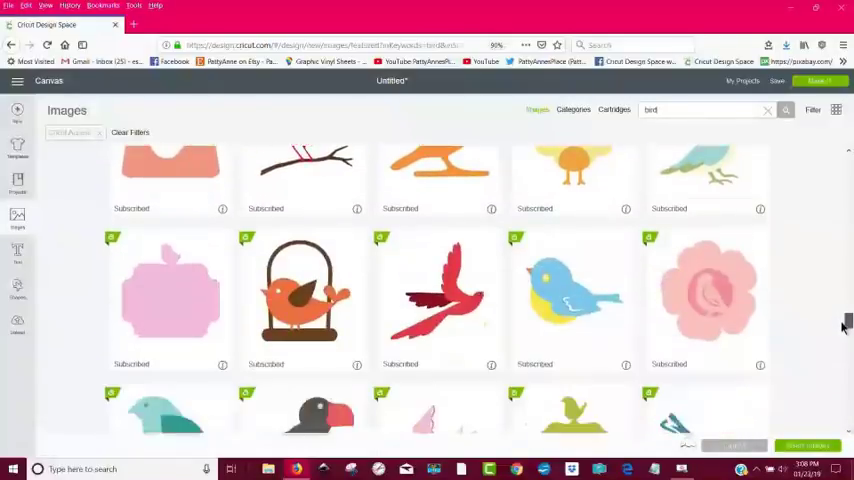
{"action": "scroll", "scroll_direction": "down", "scroll_amount": 3}
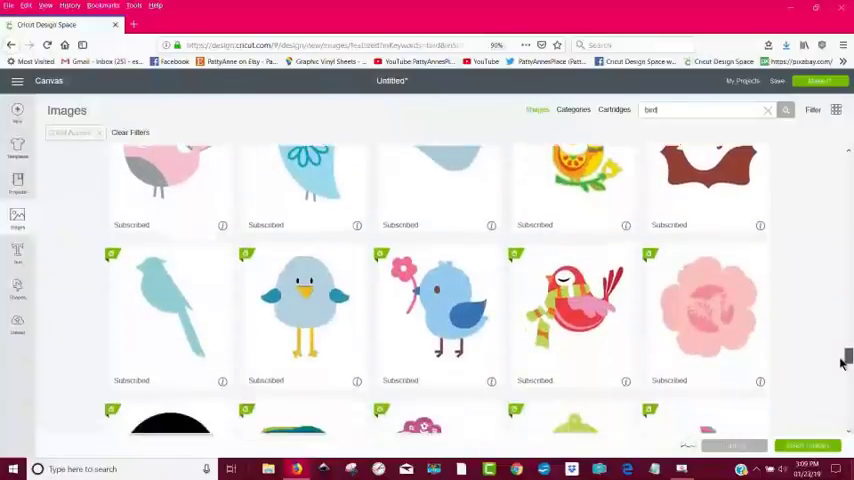
{"action": "scroll", "scroll_direction": "down", "scroll_amount": 3}
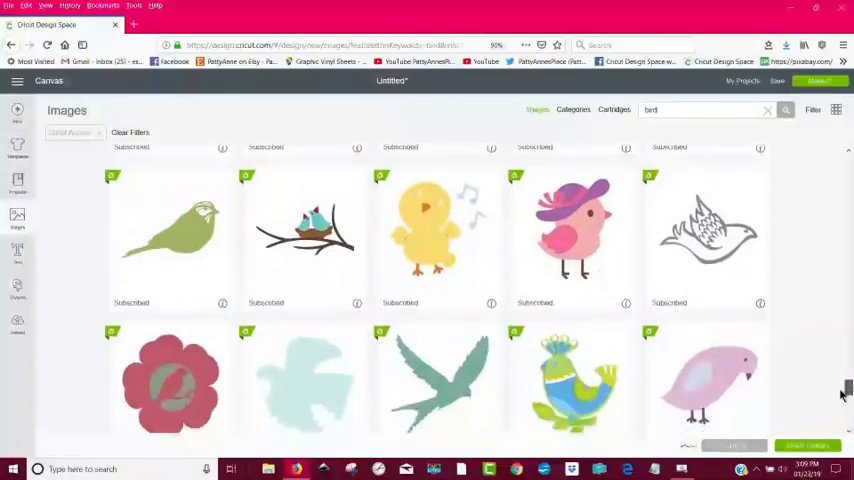
{"action": "scroll", "scroll_direction": "down", "scroll_amount": 3}
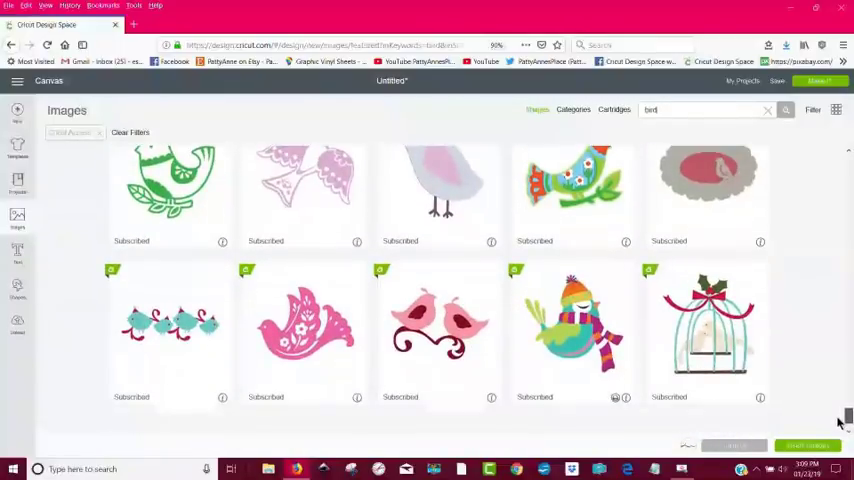
{"action": "scroll", "scroll_direction": "down", "scroll_amount": 3}
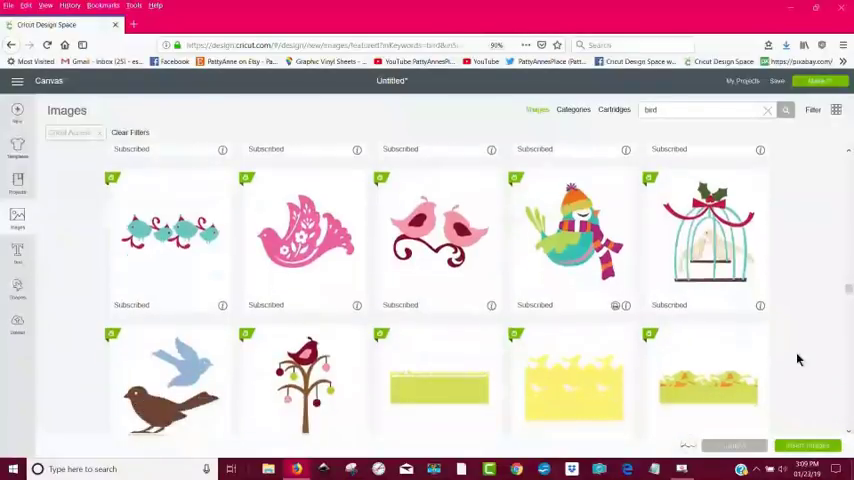
{"action": "scroll", "scroll_direction": "down", "scroll_amount": 3}
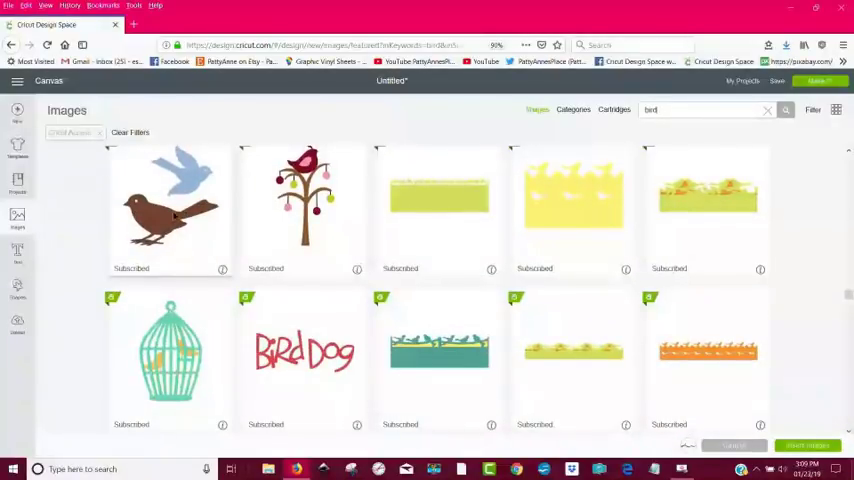
{"action": "scroll", "scroll_direction": "down", "scroll_amount": 3}
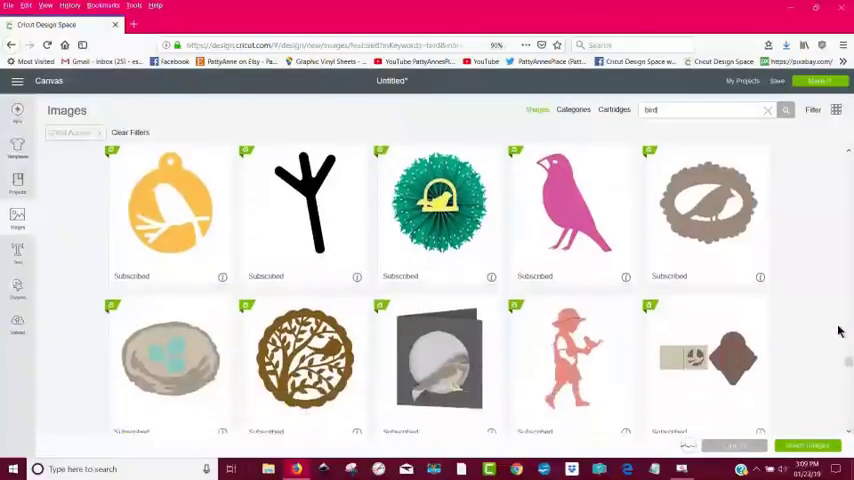
{"action": "scroll", "scroll_direction": "down", "scroll_amount": 3}
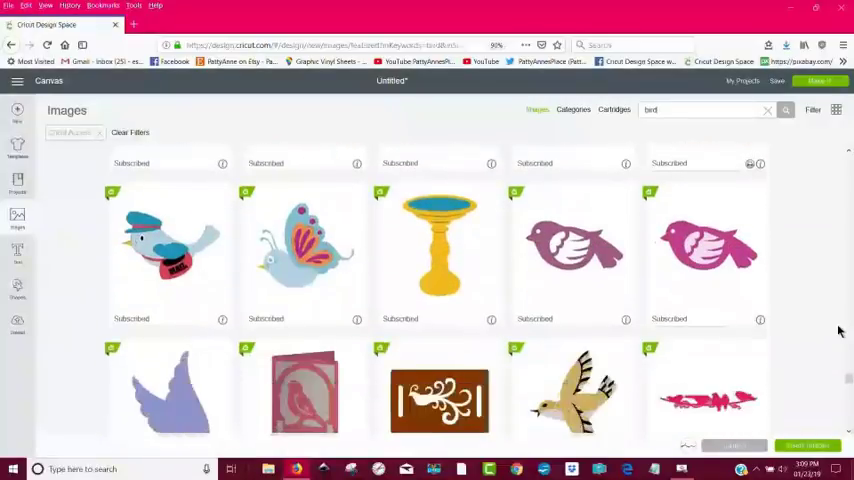
{"action": "scroll", "scroll_direction": "up", "scroll_amount": 3}
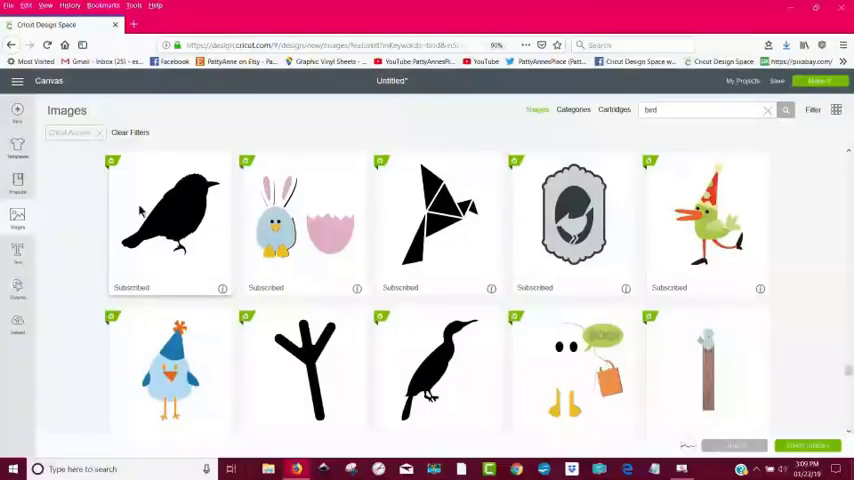
{"action": "mouse_move", "coordinate": [815, 295]}
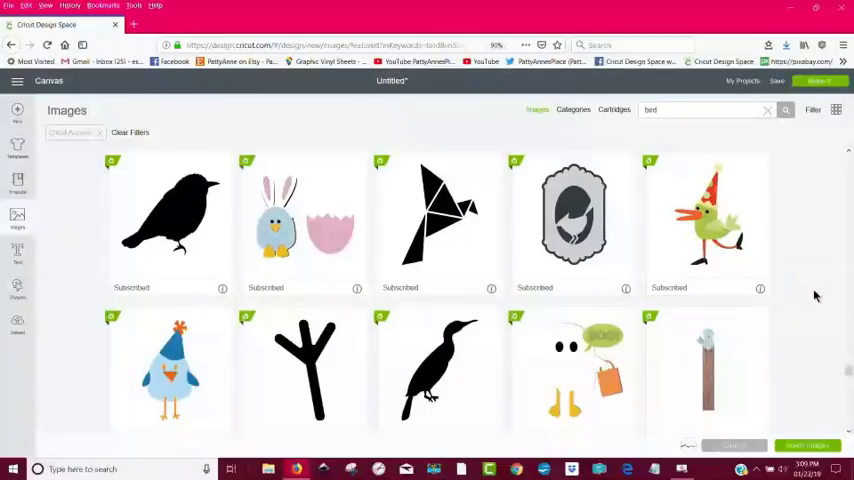
{"action": "scroll", "scroll_direction": "down", "scroll_amount": 3}
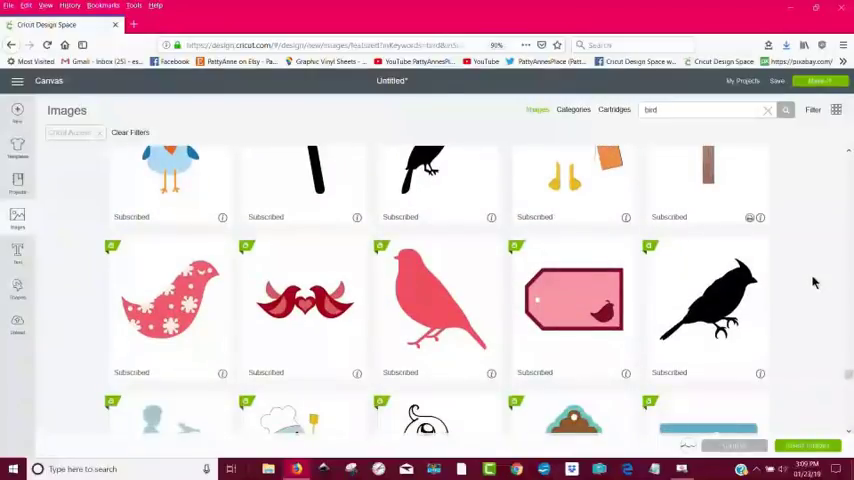
{"action": "scroll", "scroll_direction": "down", "scroll_amount": 3}
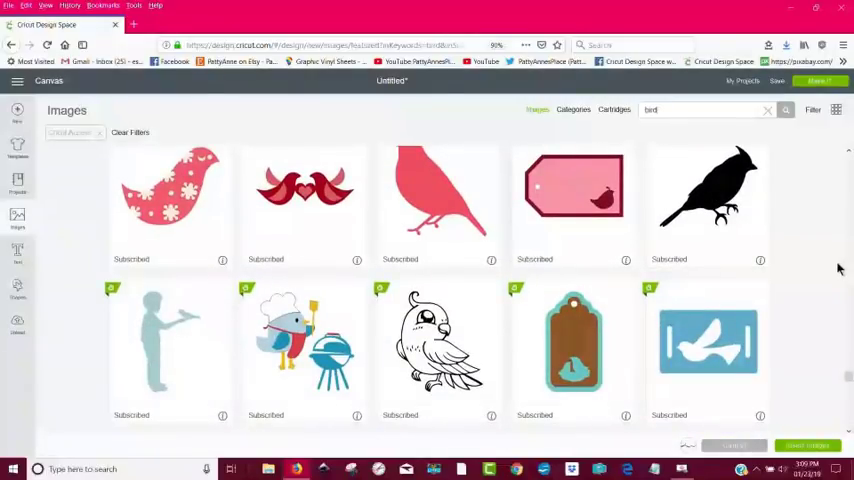
{"action": "scroll", "scroll_direction": "down", "scroll_amount": 3}
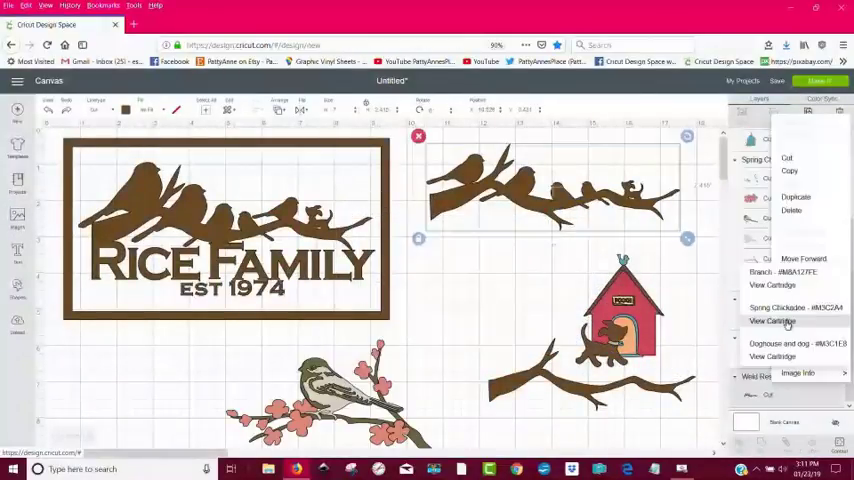
{"action": "left_click", "coordinate": [772, 321]}
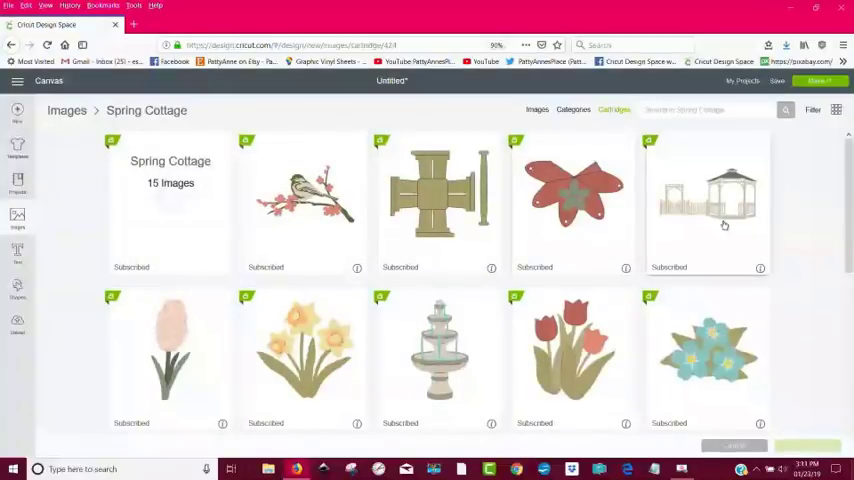
{"action": "scroll", "scroll_direction": "down", "scroll_amount": 3}
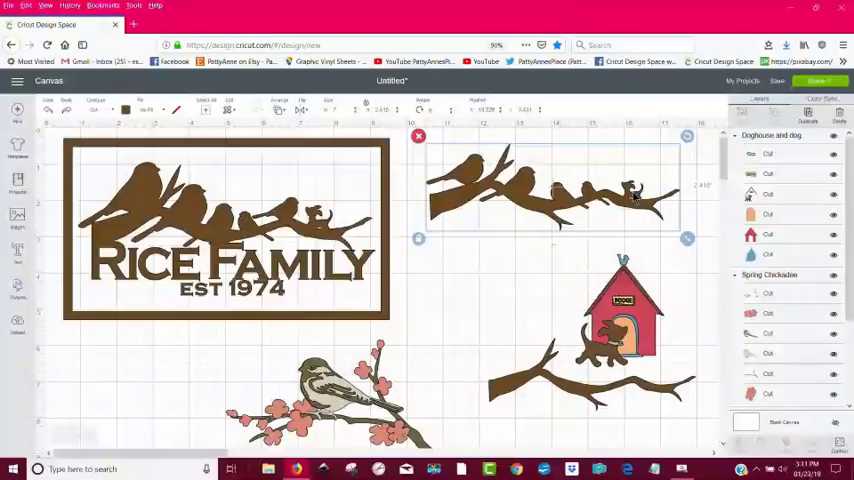
Browse the Spring Cottage cartridge images and check actions for a chickadee piece
{"action": "scroll", "scroll_direction": "down", "scroll_amount": 3}
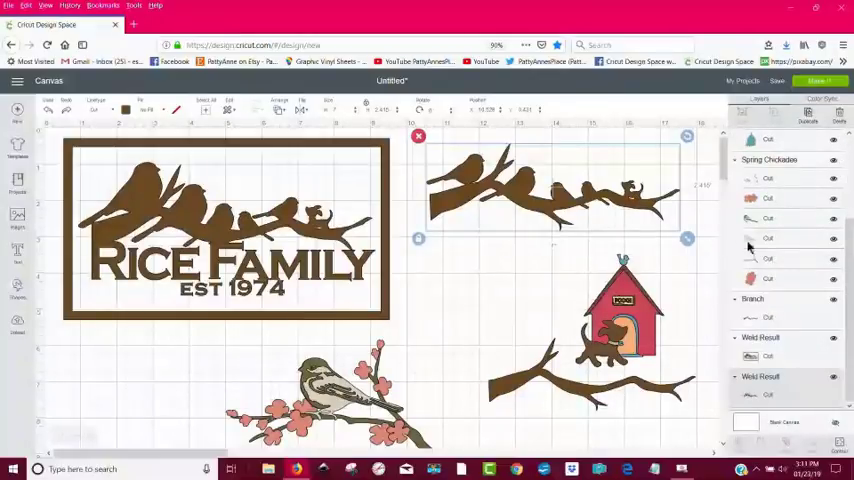
{"action": "right_click", "coordinate": [750, 238]}
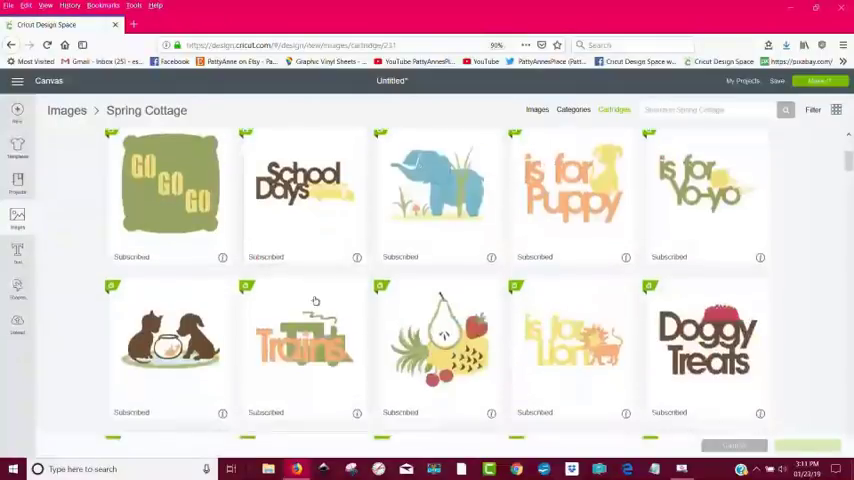
{"action": "scroll", "scroll_direction": "down", "scroll_amount": 3}
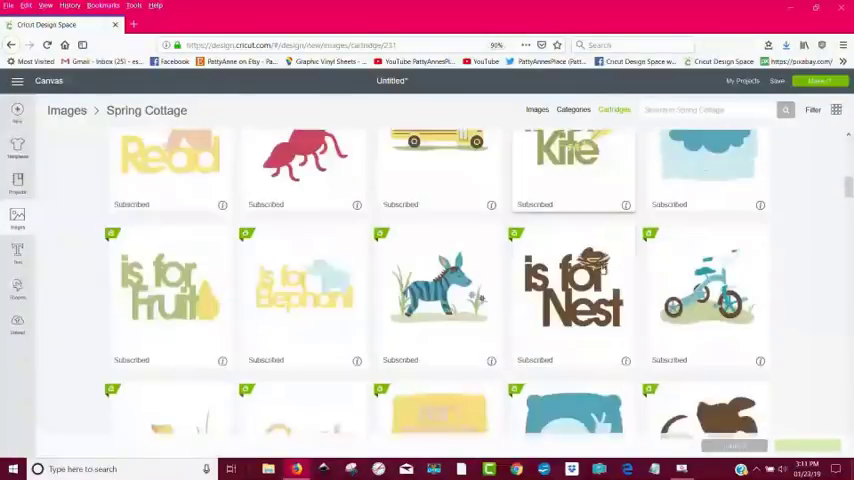
{"action": "scroll", "scroll_direction": "down", "scroll_amount": 3}
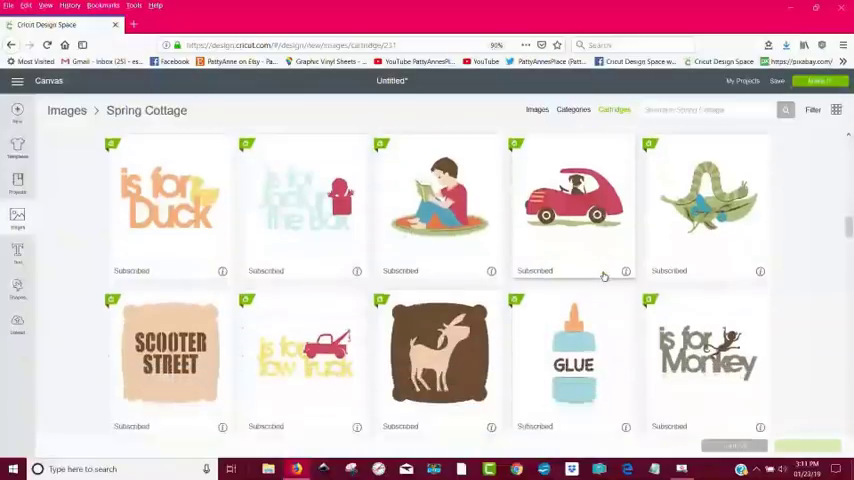
{"action": "scroll", "scroll_direction": "down", "scroll_amount": 3}
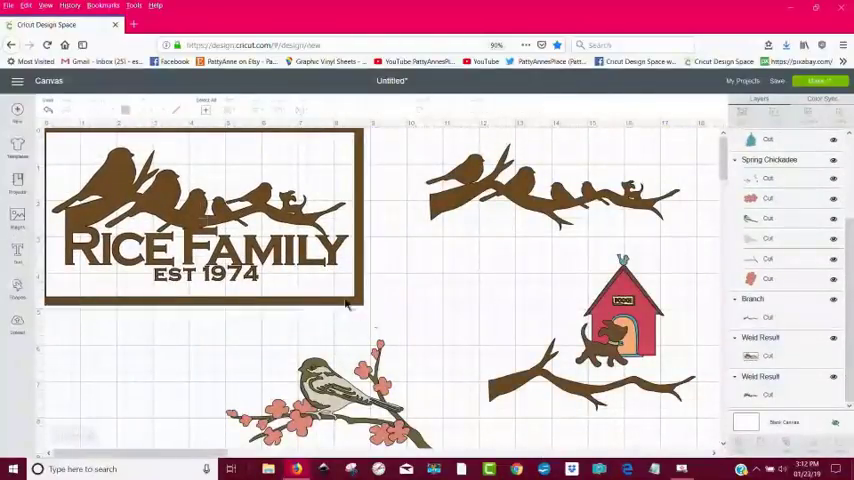
Shrink the framed family sign into the top left and scale down the birds-on-branch image
{"action": "left_click", "coordinate": [200, 215]}
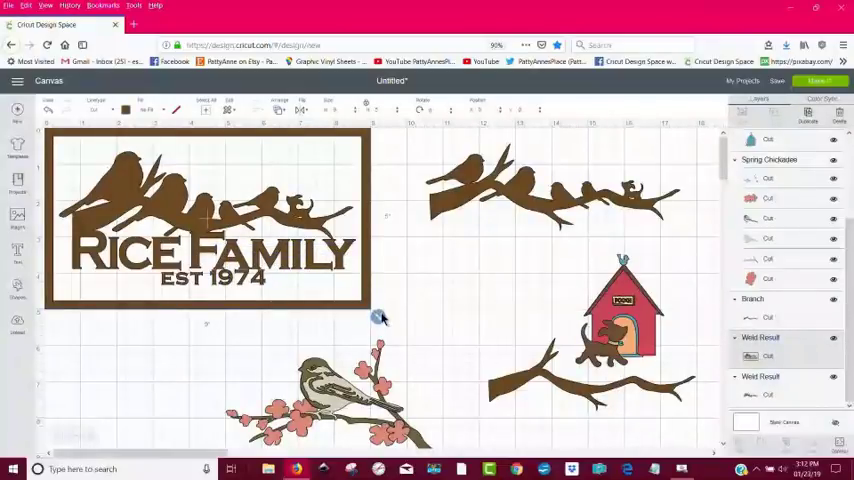
{"action": "left_click_drag", "start_coordinate": [378, 317], "coordinate": [187, 211]}
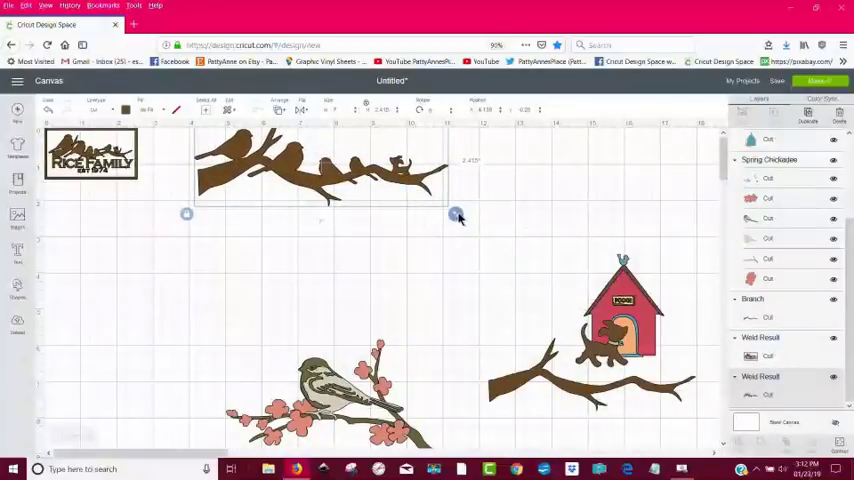
{"action": "left_click_drag", "start_coordinate": [457, 216], "coordinate": [324, 178]}
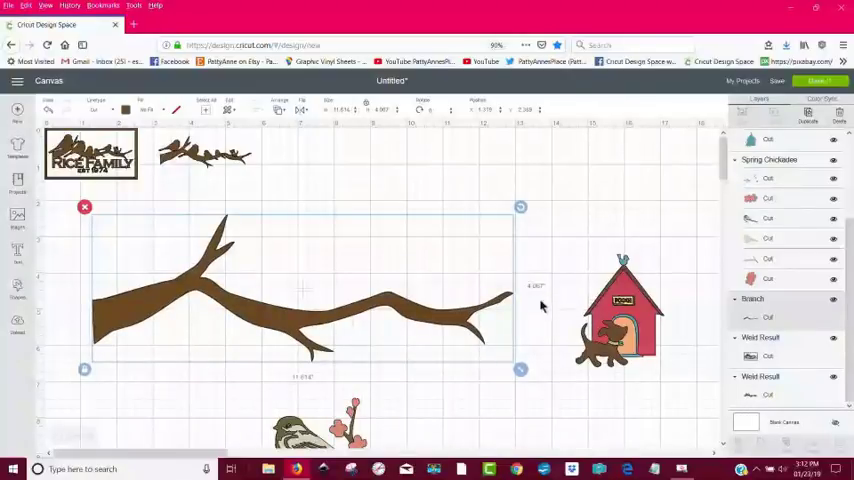
{"action": "mouse_move", "coordinate": [278, 323]}
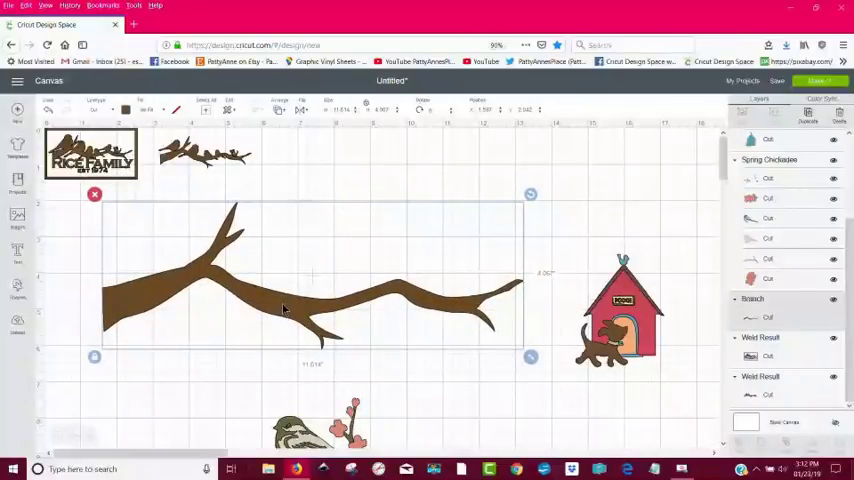
{"action": "mouse_move", "coordinate": [352, 122]}
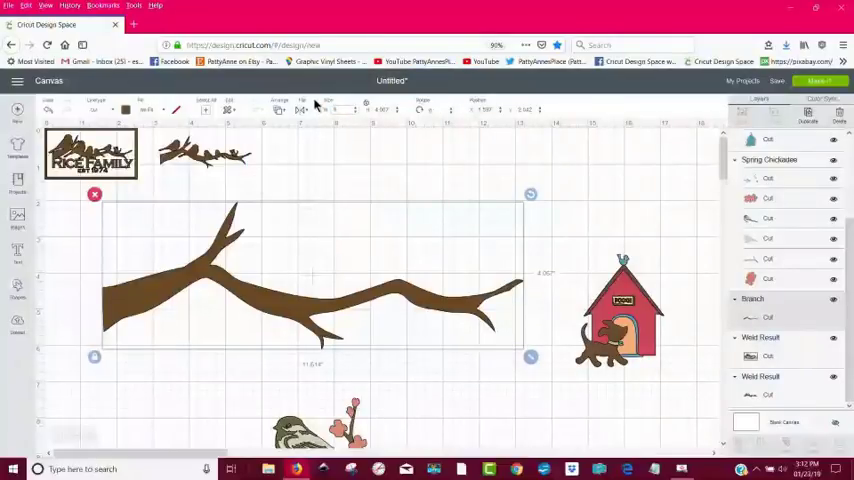
{"action": "mouse_move", "coordinate": [550, 219]}
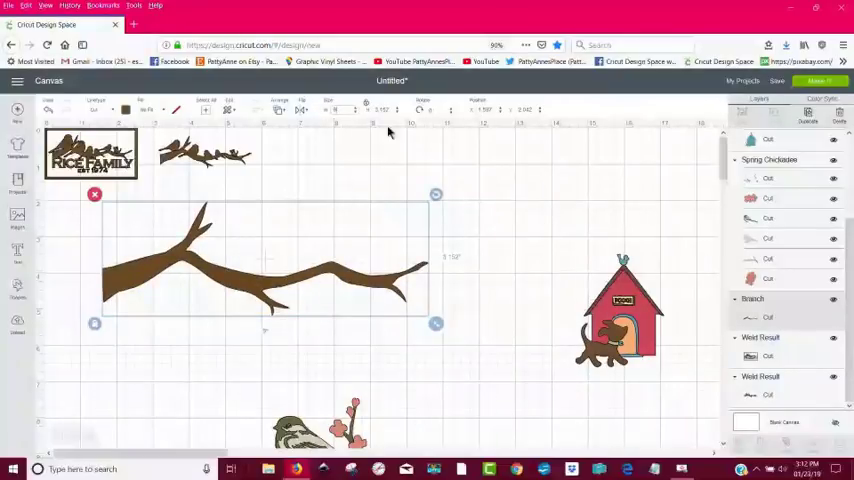
{"action": "mouse_move", "coordinate": [328, 187]}
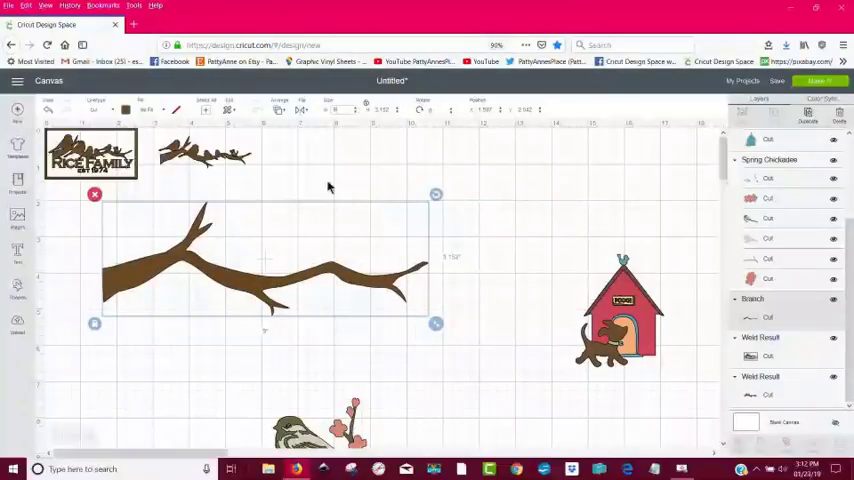
Drag the enlarged bare brown branch up beneath the perched birds
{"action": "left_click_drag", "start_coordinate": [265, 260], "coordinate": [285, 195]}
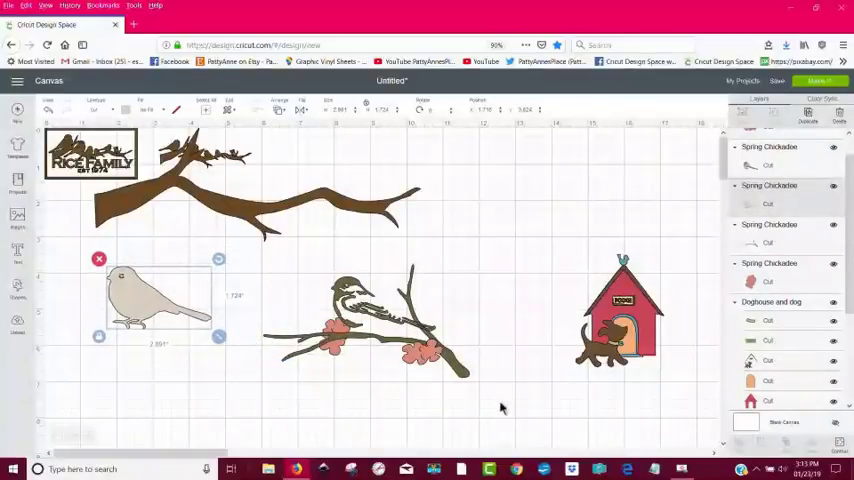
Delete the chickadee's flowered branch artwork and select the remaining beige bird
{"action": "left_click", "coordinate": [255, 265]}
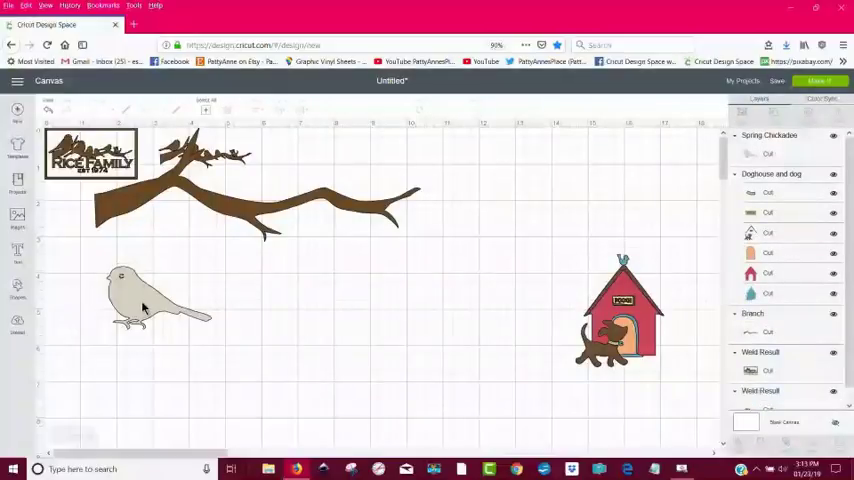
{"action": "left_click", "coordinate": [155, 300]}
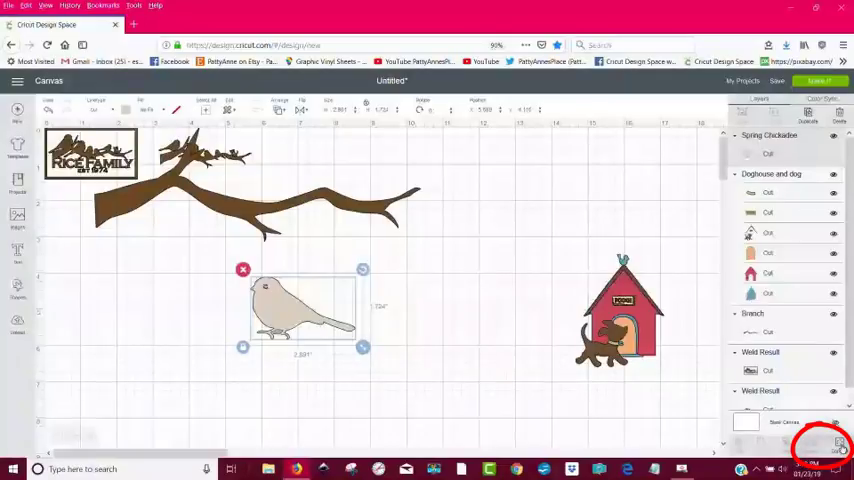
Hide the beige bird's eye cutout using Contour, then close the window
{"action": "left_click", "coordinate": [815, 447]}
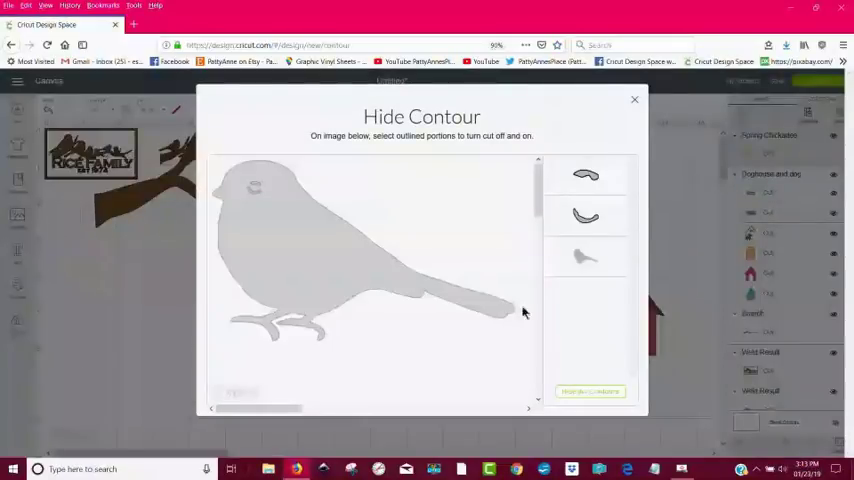
{"action": "mouse_move", "coordinate": [257, 196]}
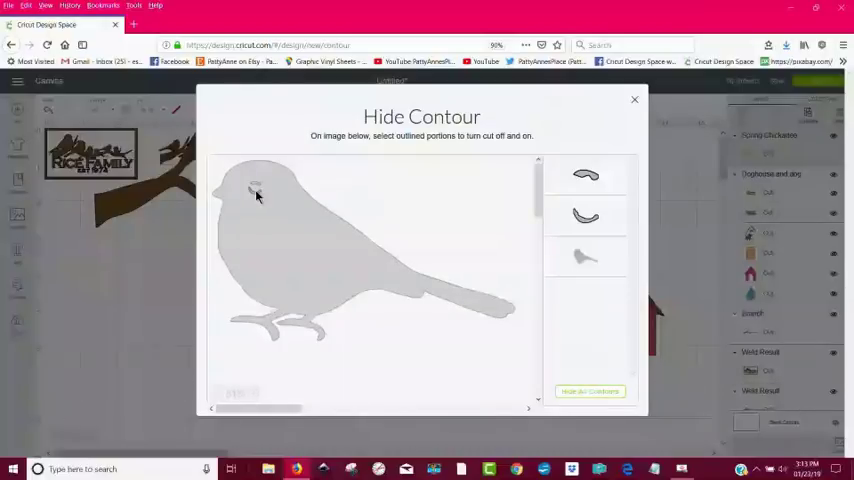
{"action": "left_click", "coordinate": [256, 196]}
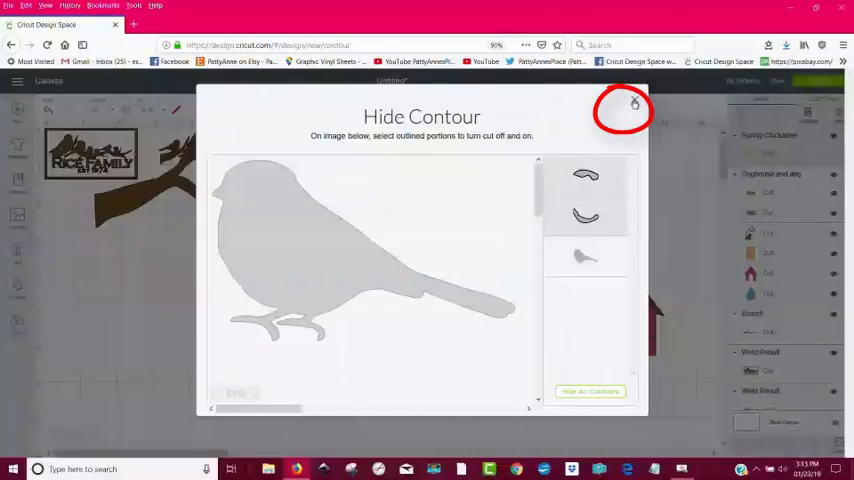
{"action": "left_click", "coordinate": [634, 103]}
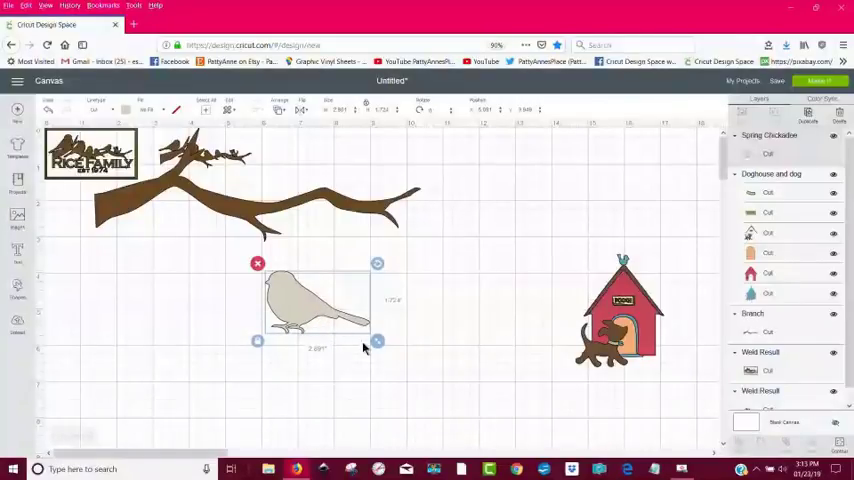
Move and enlarge the bird over the branch, then add a wide dark rectangle under its body
{"action": "left_click_drag", "start_coordinate": [377, 341], "coordinate": [508, 418]}
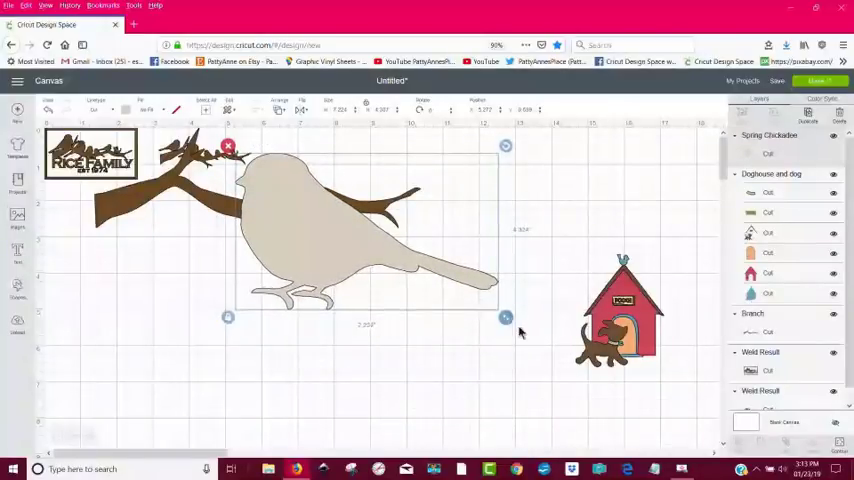
{"action": "left_click_drag", "start_coordinate": [505, 318], "coordinate": [550, 343]}
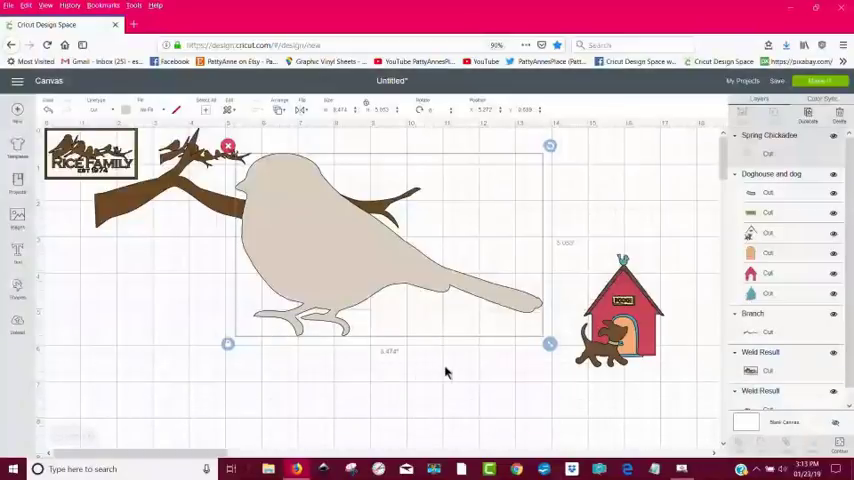
{"action": "mouse_move", "coordinate": [191, 295]}
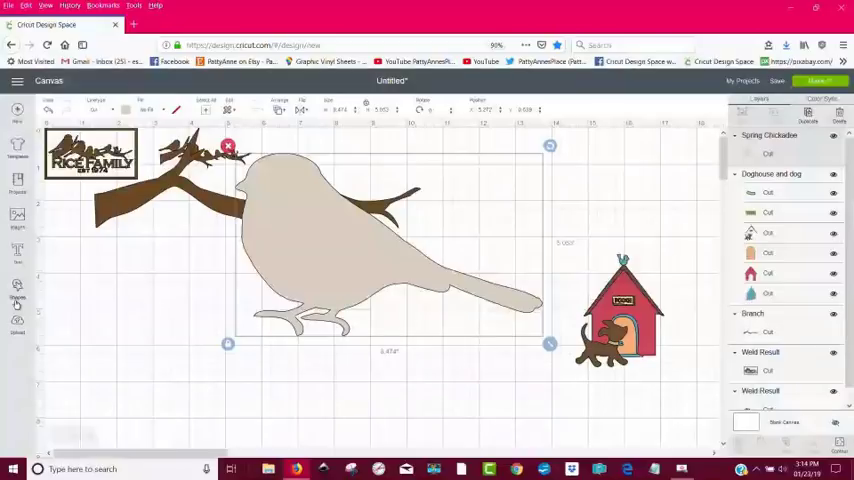
{"action": "left_click", "coordinate": [17, 288]}
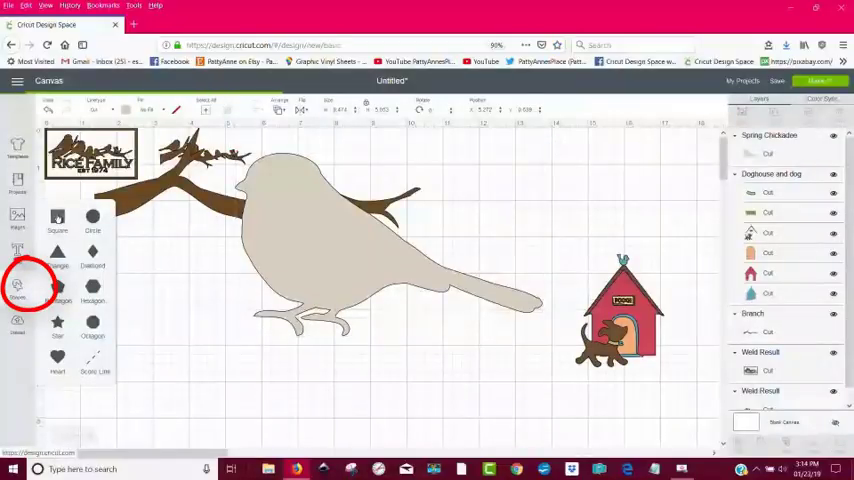
{"action": "left_click", "coordinate": [57, 225]}
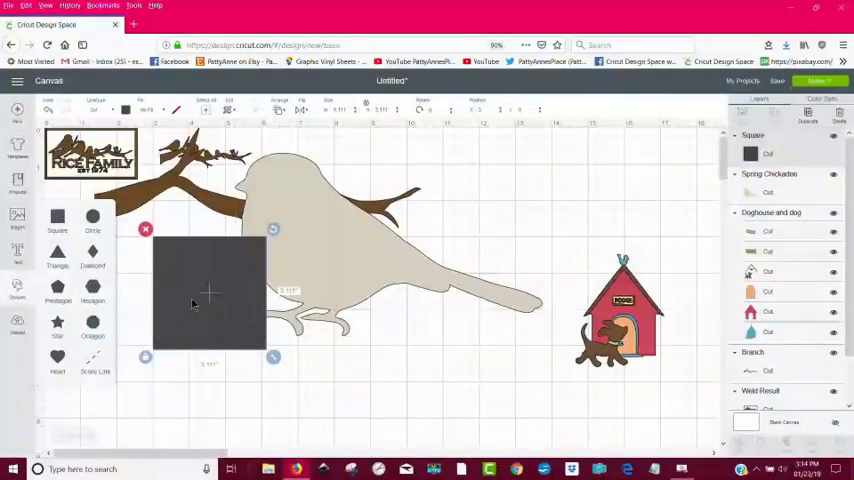
{"action": "left_click_drag", "start_coordinate": [208, 290], "coordinate": [300, 385]}
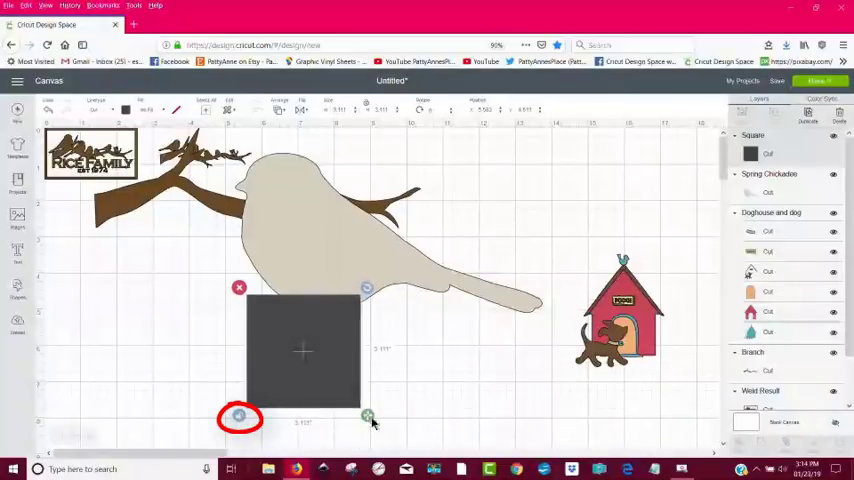
{"action": "left_click_drag", "start_coordinate": [367, 415], "coordinate": [448, 400]}
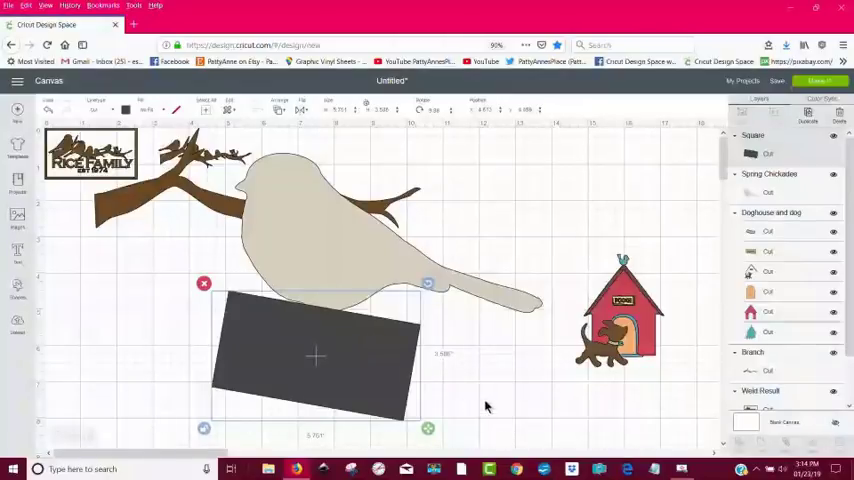
{"action": "mouse_move", "coordinate": [503, 379]}
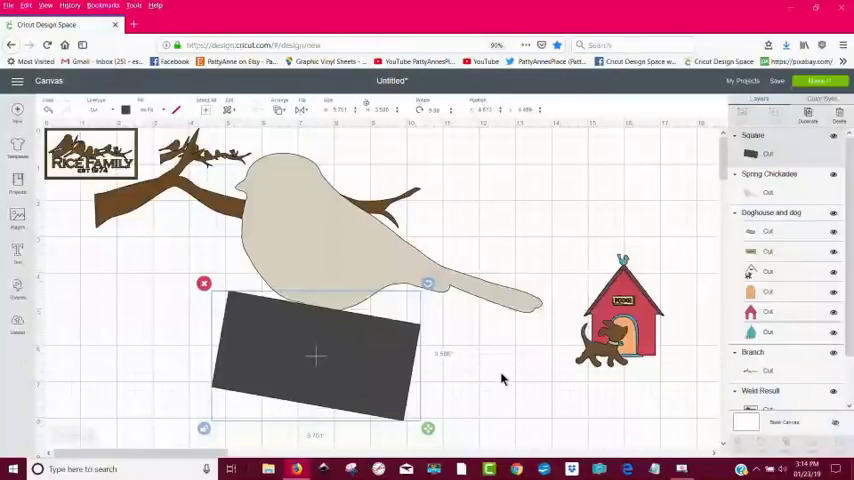
{"action": "left_click", "coordinate": [461, 390]}
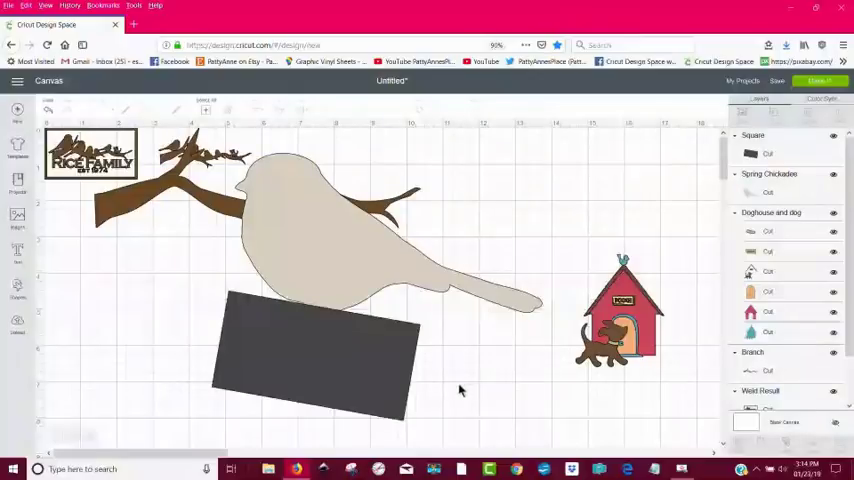
{"action": "mouse_move", "coordinate": [448, 401]}
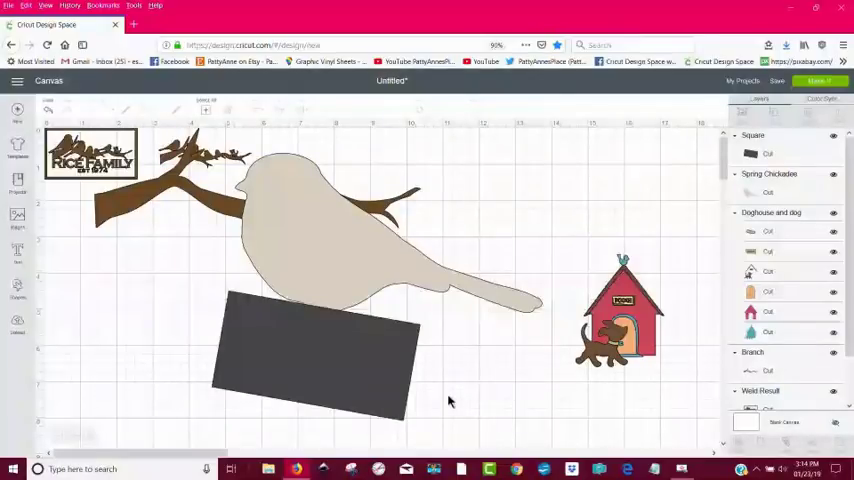
{"action": "left_click", "coordinate": [315, 360]}
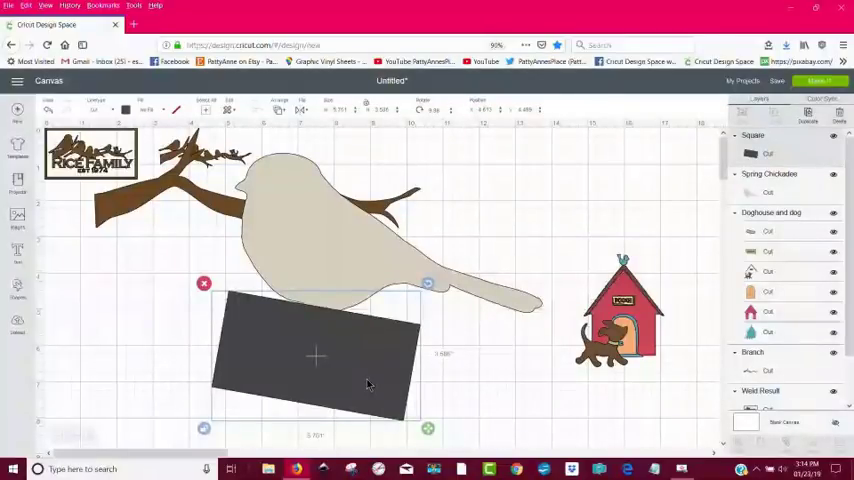
{"action": "mouse_move", "coordinate": [417, 270]}
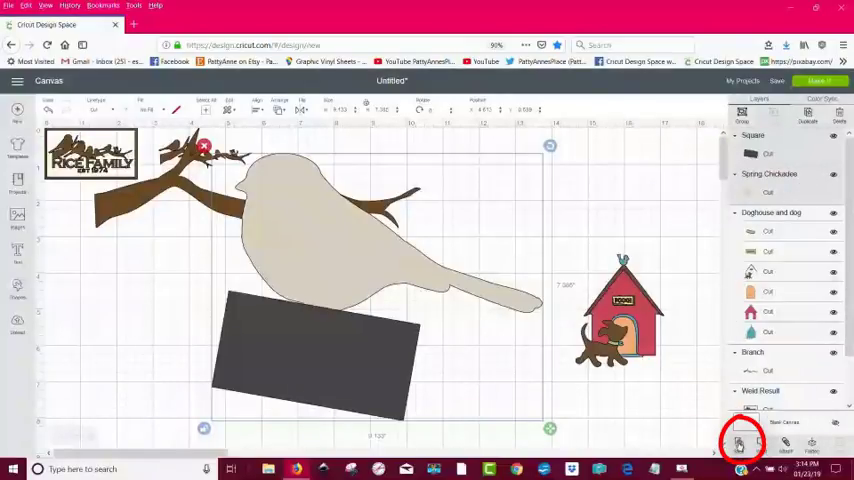
Slice the bird with the overlapping rectangle and delete the leftover slice scraps
{"action": "left_click", "coordinate": [741, 443]}
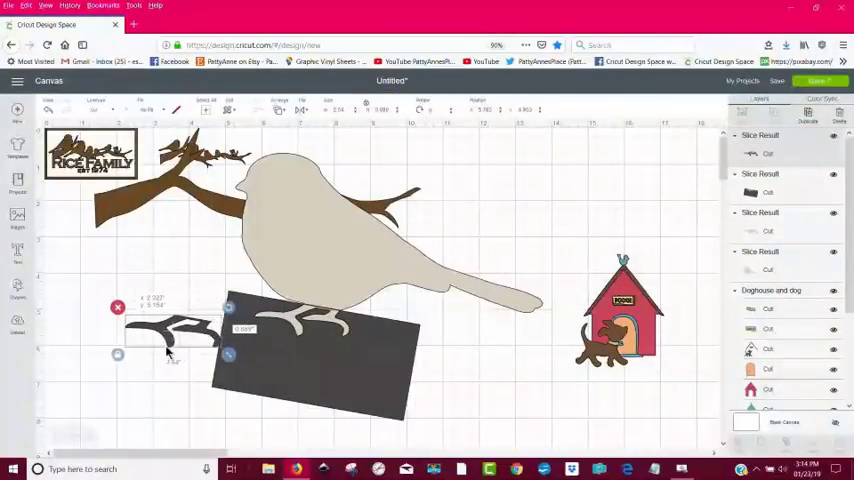
{"action": "left_click", "coordinate": [258, 367]}
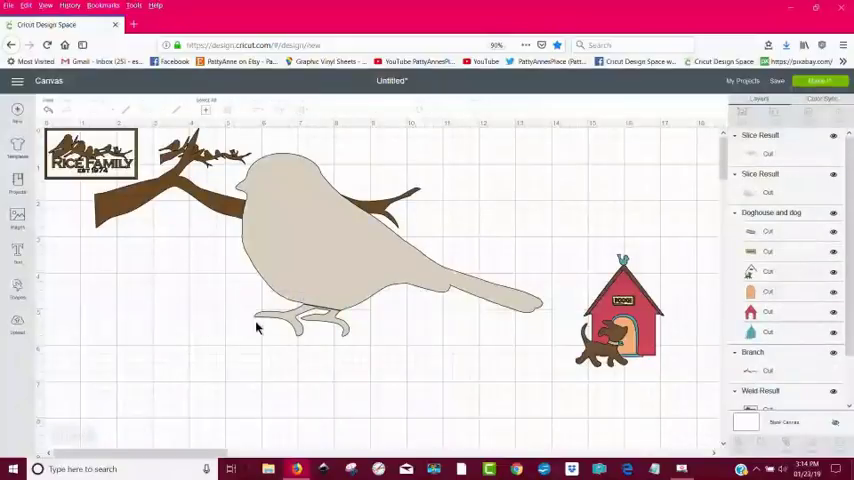
{"action": "left_click", "coordinate": [180, 340]}
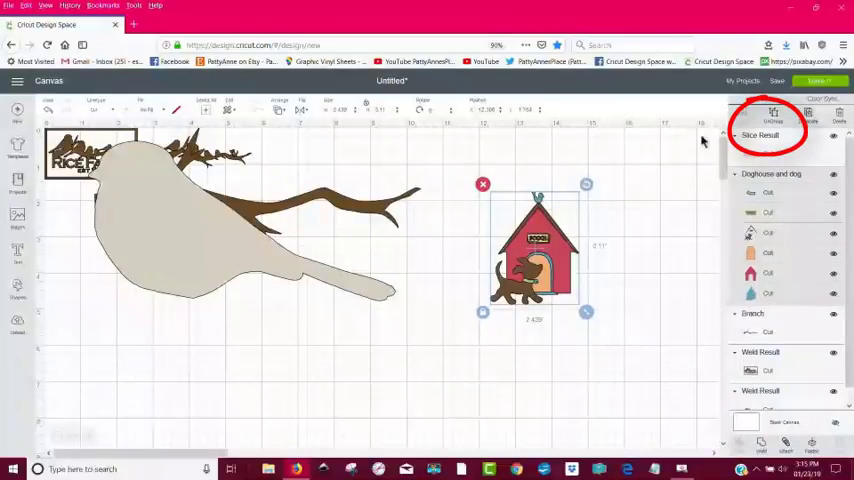
{"action": "mouse_move", "coordinate": [658, 198]}
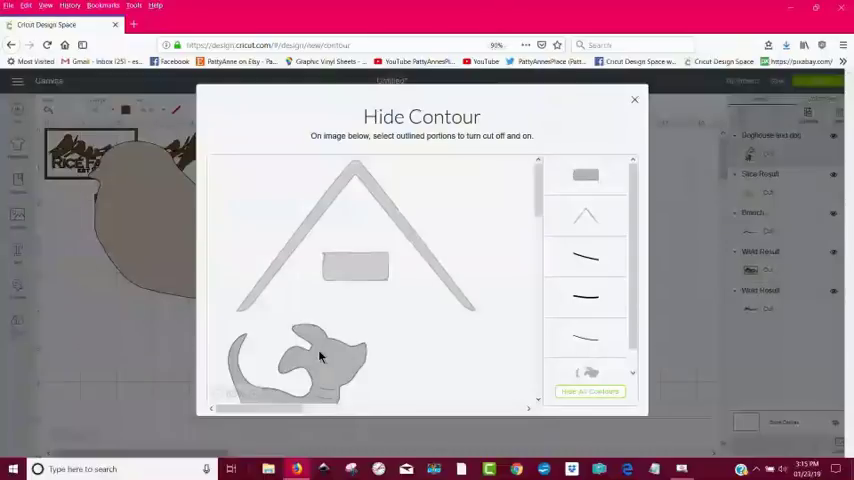
Hide the doghouse sign and roof contours so only the dog remains, then close Hide Contour
{"action": "left_click", "coordinate": [585, 215]}
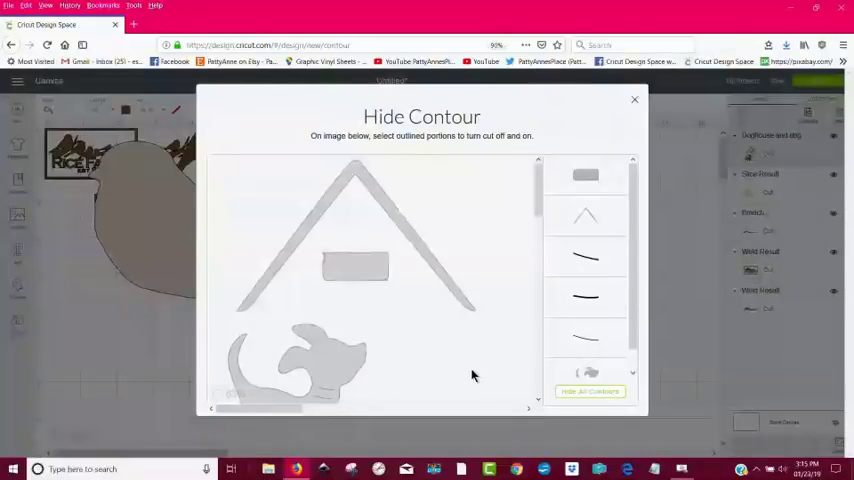
{"action": "left_click", "coordinate": [355, 267]}
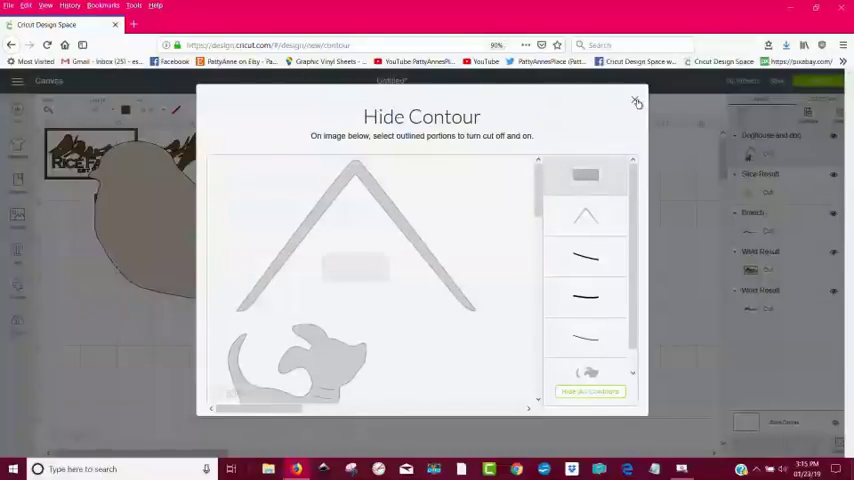
{"action": "left_click", "coordinate": [637, 103]}
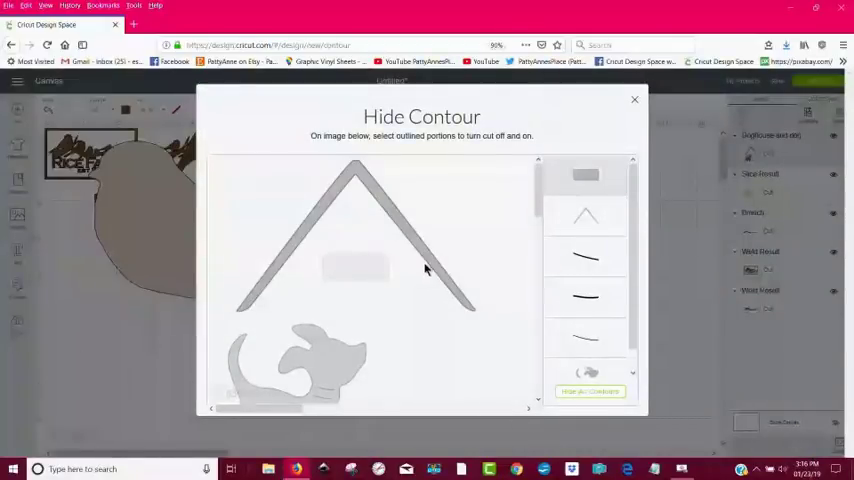
{"action": "mouse_move", "coordinate": [423, 253]}
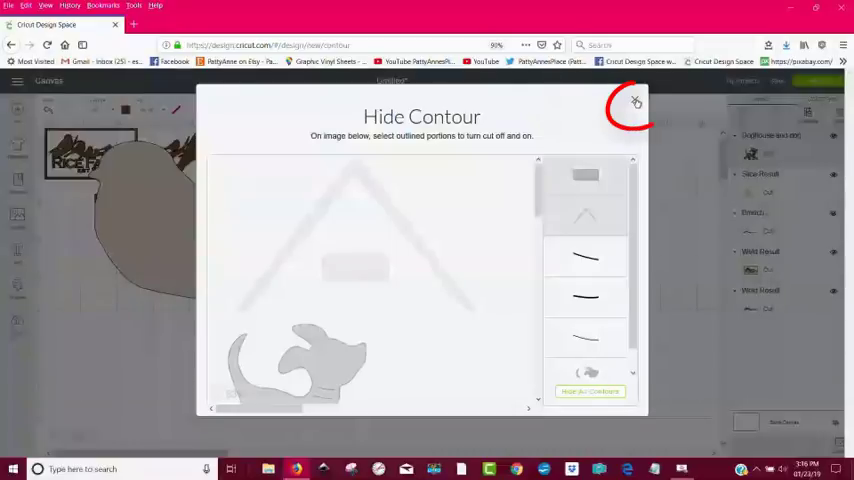
{"action": "left_click", "coordinate": [635, 102]}
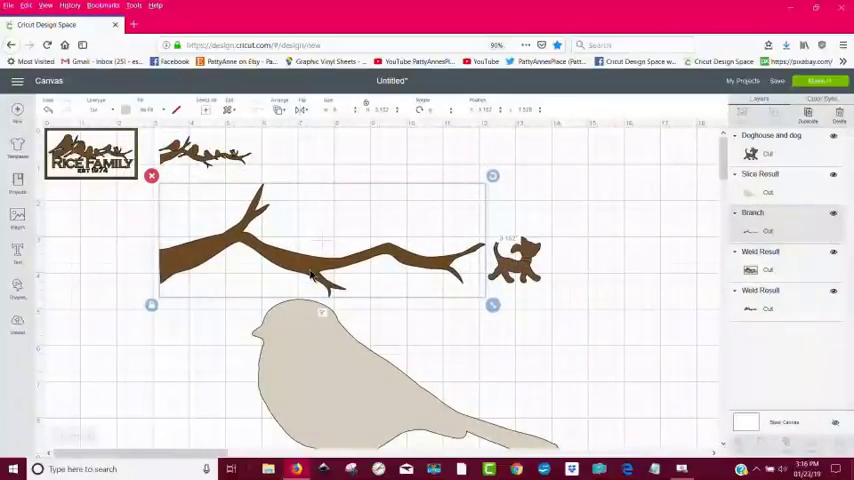
Shrink the bird onto the branch, place a copy below it, and move the dog upper right
{"action": "left_click", "coordinate": [325, 370]}
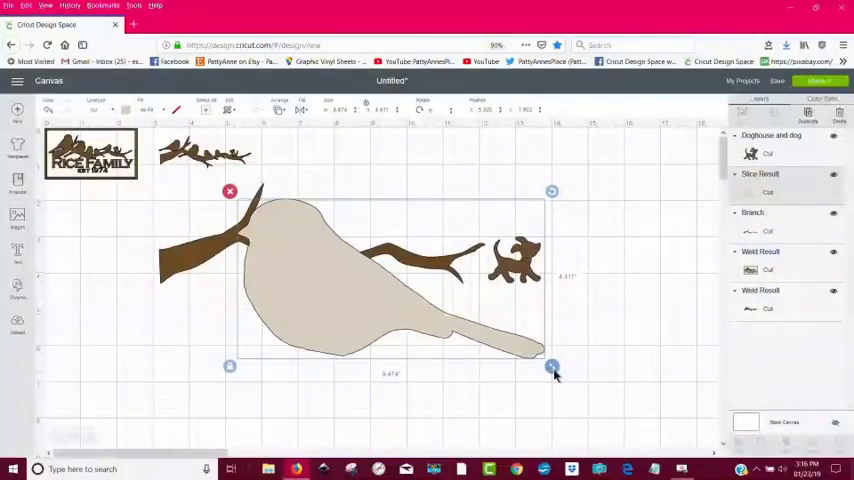
{"action": "left_click_drag", "start_coordinate": [552, 367], "coordinate": [383, 279]}
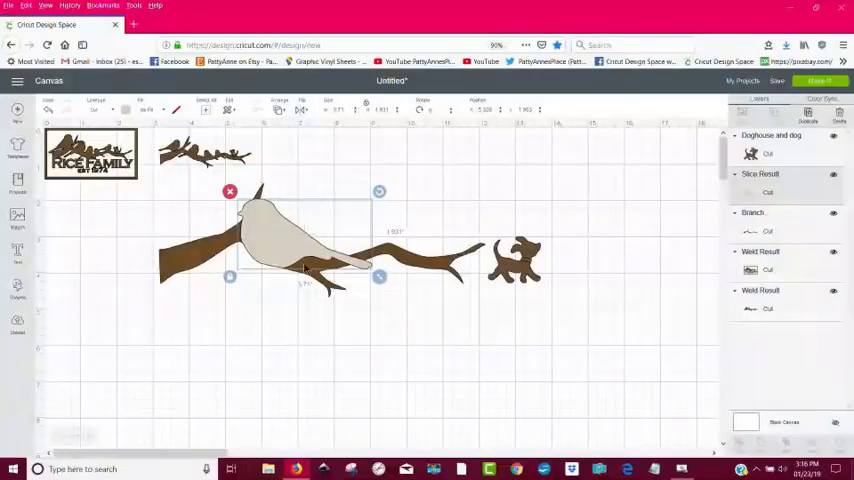
{"action": "mouse_move", "coordinate": [345, 238]}
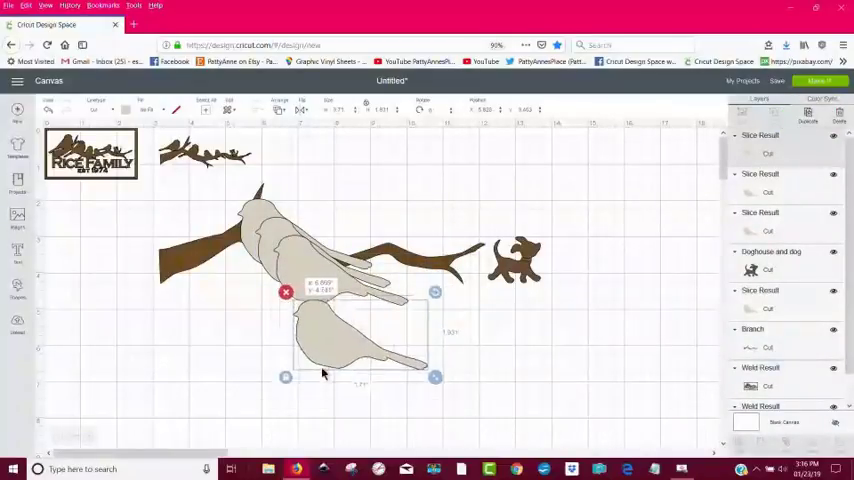
{"action": "left_click_drag", "start_coordinate": [360, 335], "coordinate": [370, 385]}
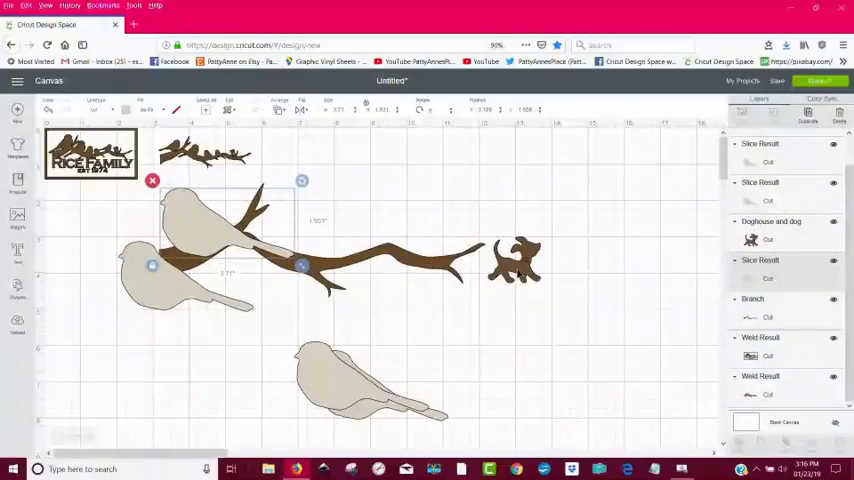
{"action": "left_click", "coordinate": [515, 260]}
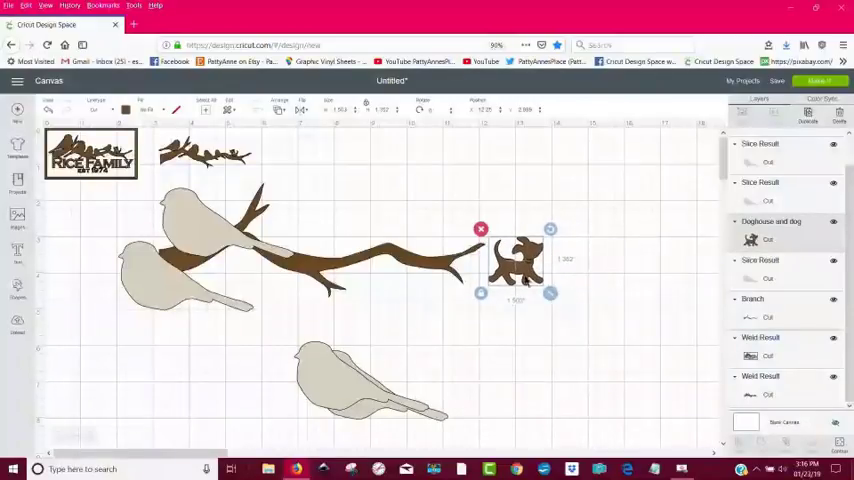
{"action": "left_click_drag", "start_coordinate": [515, 258], "coordinate": [600, 195]}
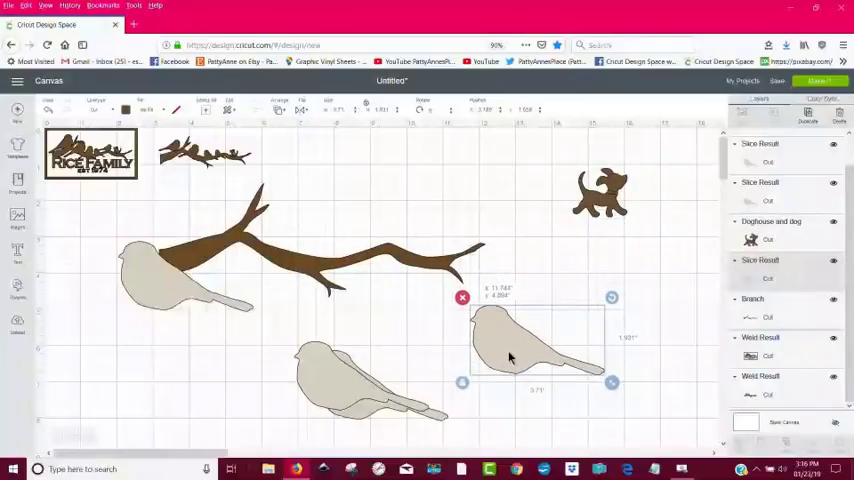
Move a bird copy aside and select the branch
{"action": "left_click_drag", "start_coordinate": [535, 345], "coordinate": [150, 290]}
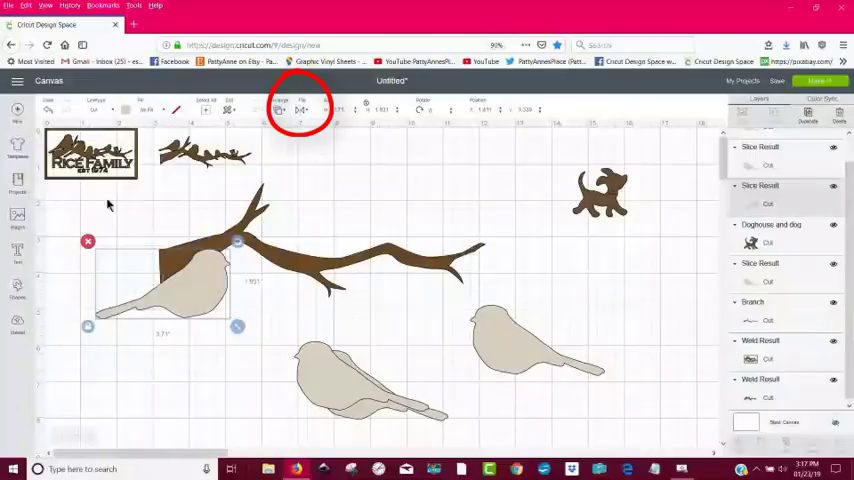
{"action": "mouse_move", "coordinate": [223, 288]}
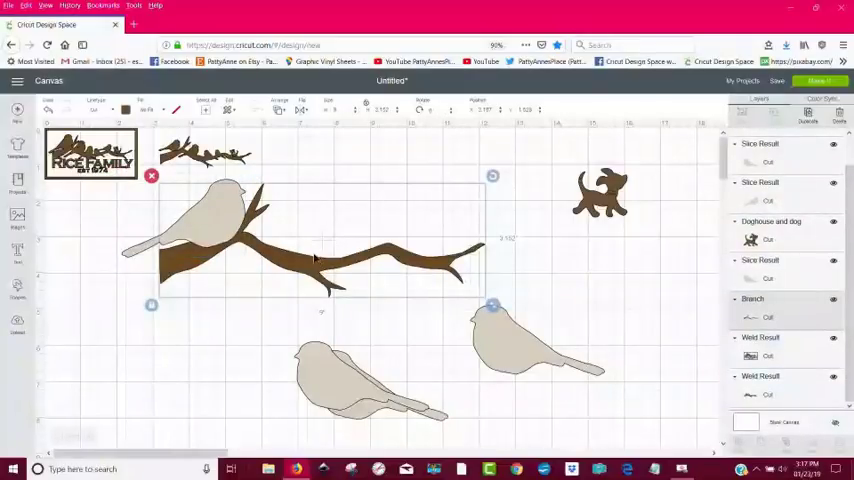
{"action": "left_click", "coordinate": [175, 356]}
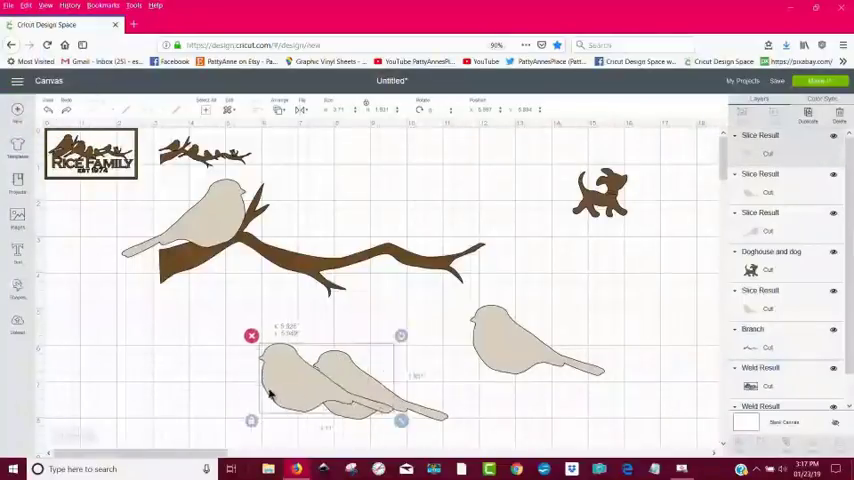
Separate the overlapping bird copies, perch one on the branch, and shrink a spare copy
{"action": "left_click_drag", "start_coordinate": [350, 380], "coordinate": [185, 360]}
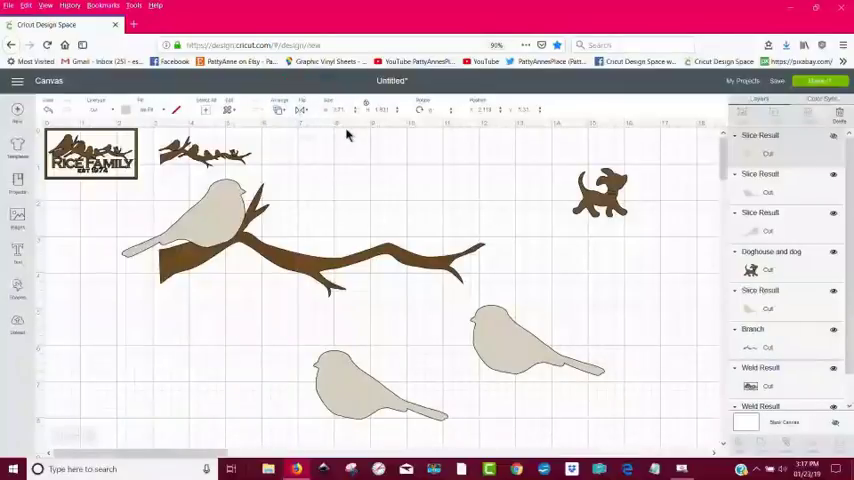
{"action": "left_click", "coordinate": [200, 360]}
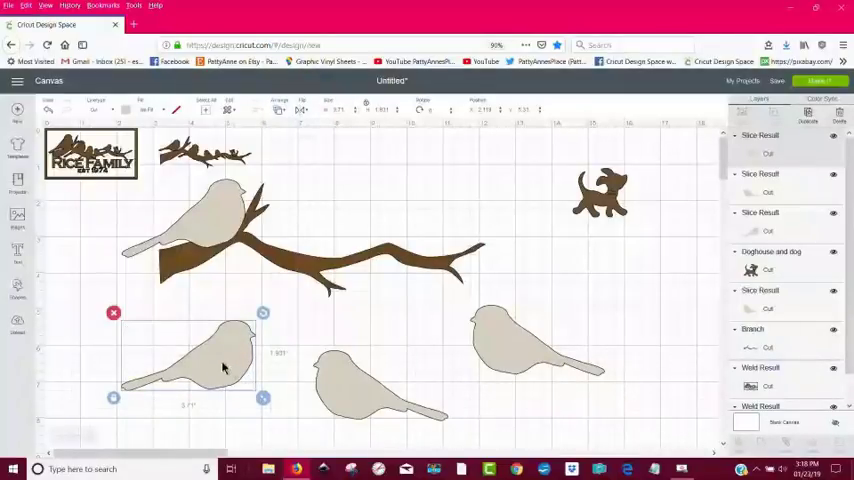
{"action": "left_click_drag", "start_coordinate": [205, 360], "coordinate": [280, 255]}
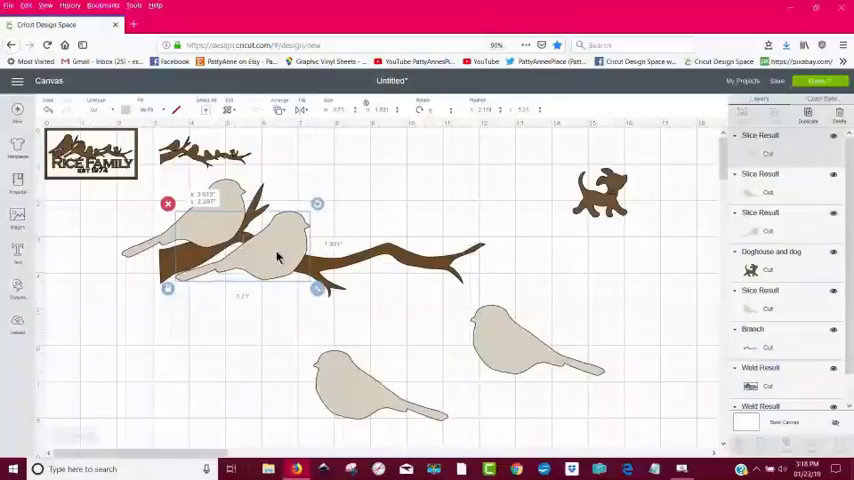
{"action": "left_click", "coordinate": [305, 197]}
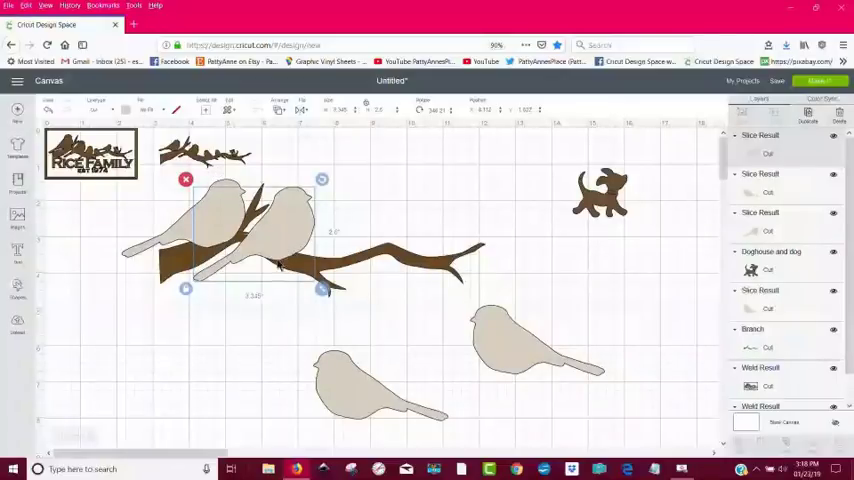
{"action": "left_click", "coordinate": [358, 407]}
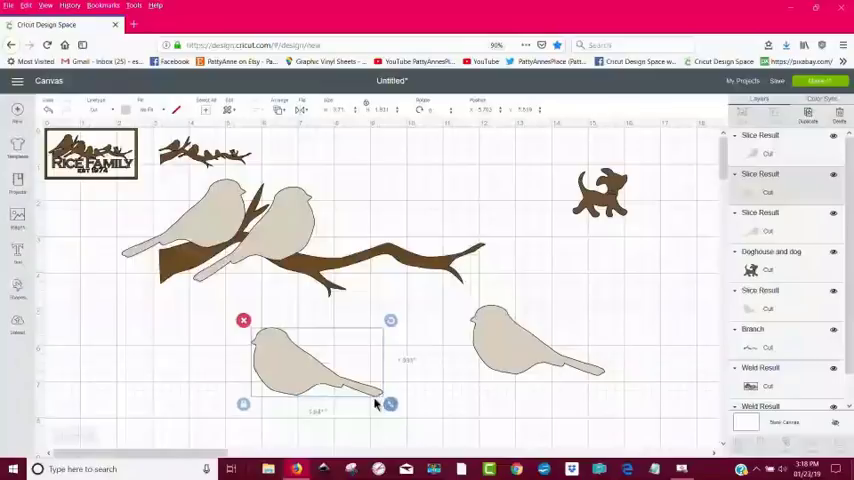
{"action": "left_click_drag", "start_coordinate": [315, 365], "coordinate": [350, 235]}
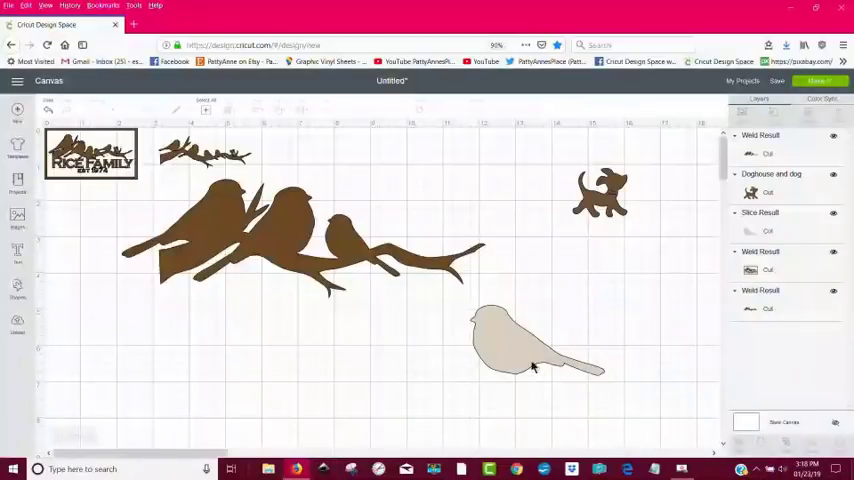
Shrink the remaining bird, mirror it to face the other way, and place it on the branch
{"action": "left_click", "coordinate": [535, 340]}
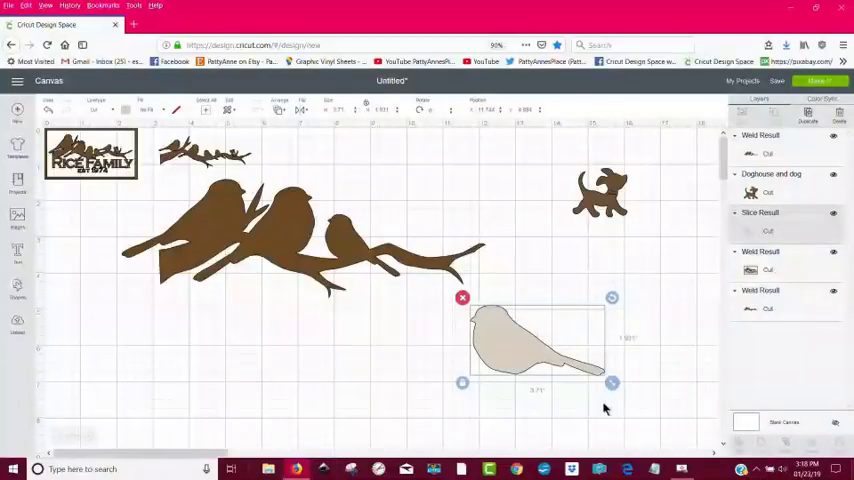
{"action": "left_click_drag", "start_coordinate": [612, 383], "coordinate": [557, 354]}
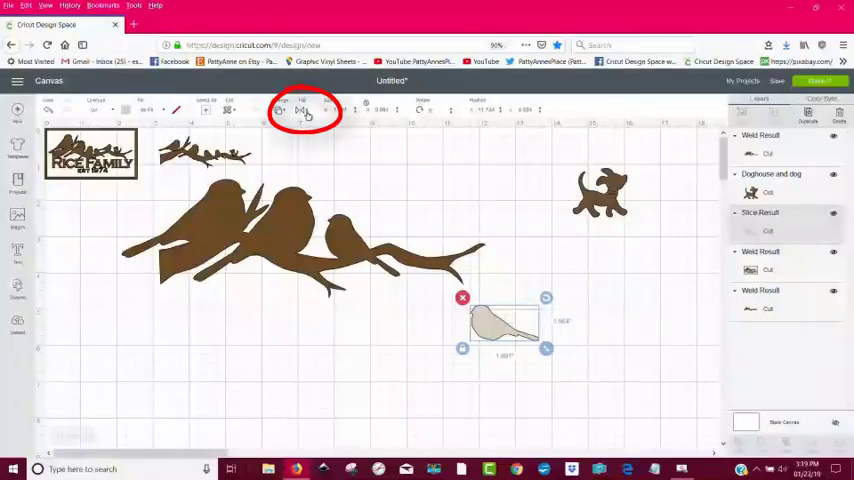
{"action": "left_click", "coordinate": [303, 110]}
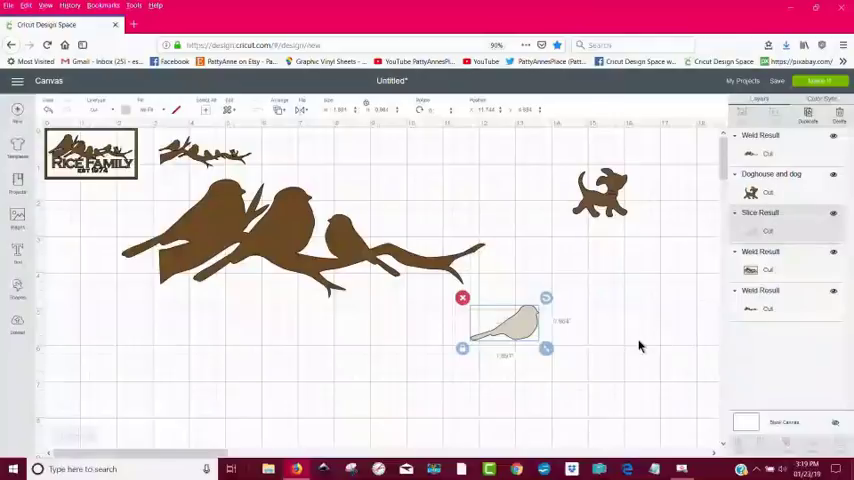
{"action": "left_click_drag", "start_coordinate": [505, 320], "coordinate": [430, 245]}
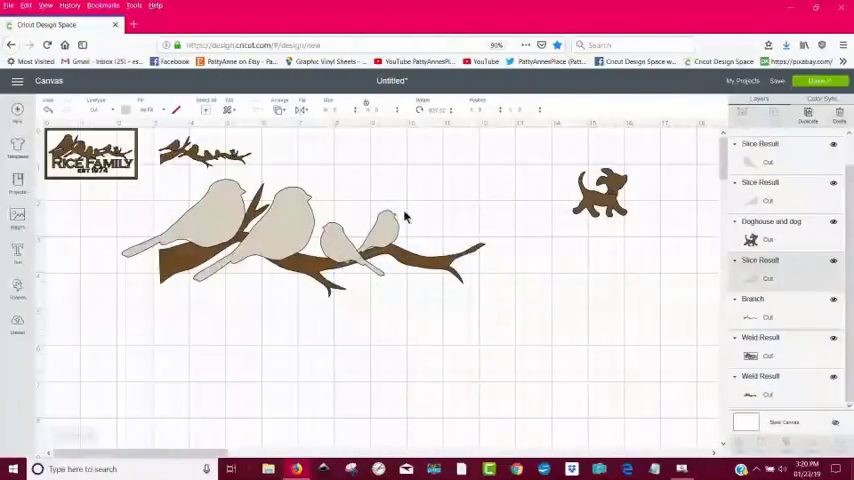
Select the two larger perched birds and adjust their position on the branch
{"action": "left_click", "coordinate": [370, 240]}
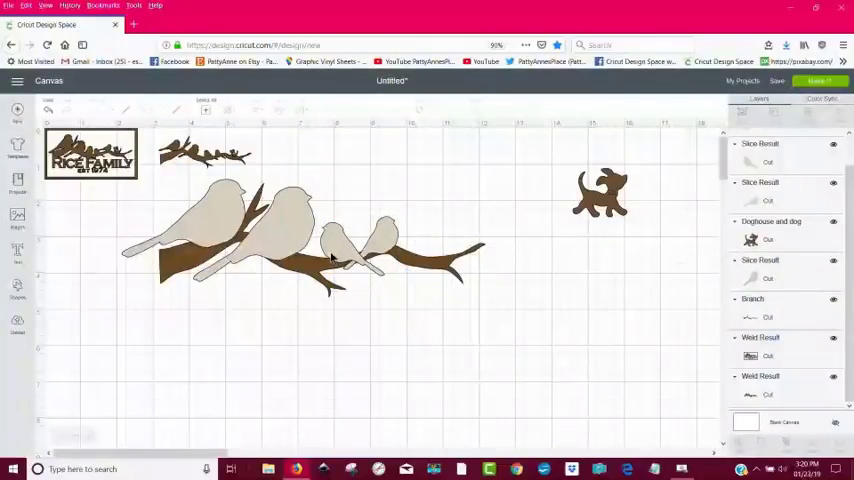
{"action": "left_click", "coordinate": [250, 230]}
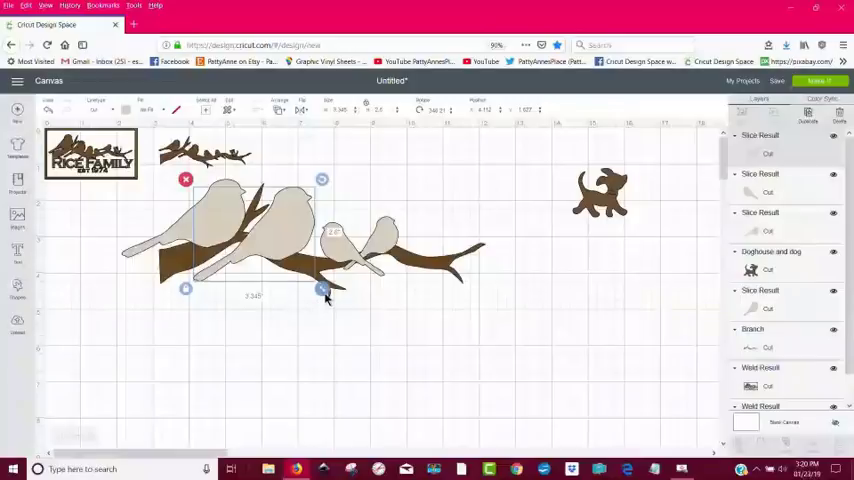
{"action": "left_click_drag", "start_coordinate": [322, 290], "coordinate": [296, 270]}
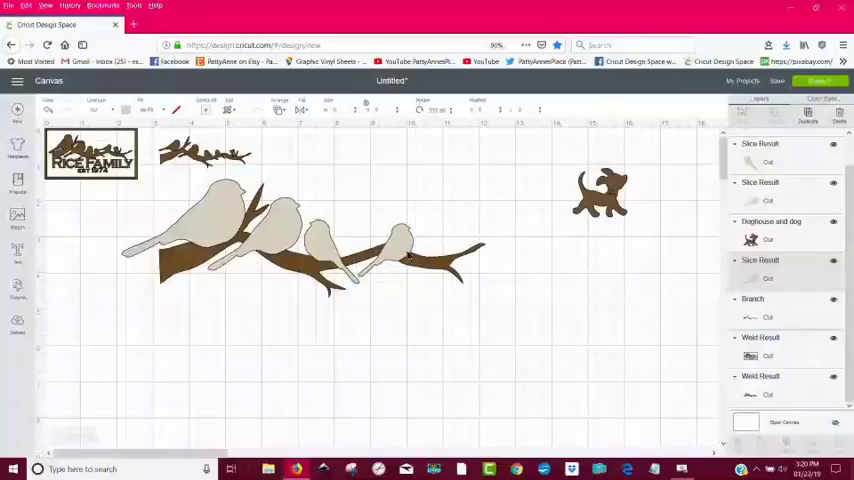
{"action": "left_click", "coordinate": [400, 250]}
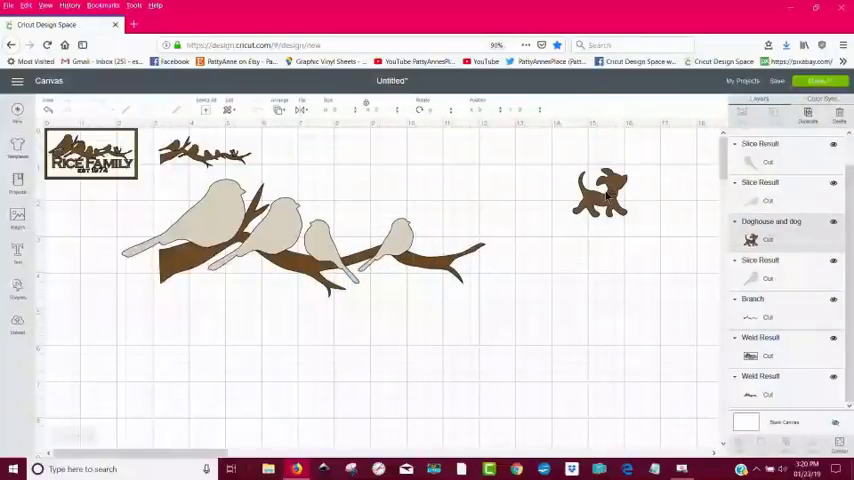
Shrink the dog onto the branch's right end, then weld dog, birds and branch together
{"action": "left_click", "coordinate": [600, 195]}
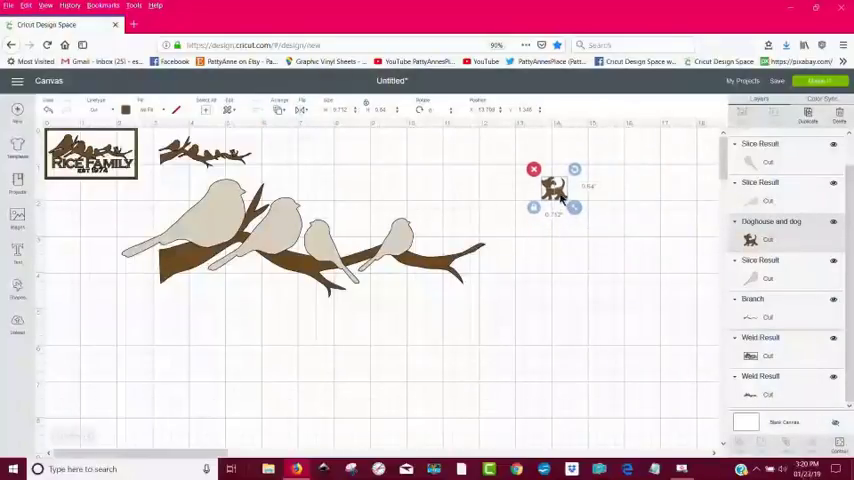
{"action": "left_click_drag", "start_coordinate": [555, 188], "coordinate": [440, 250]}
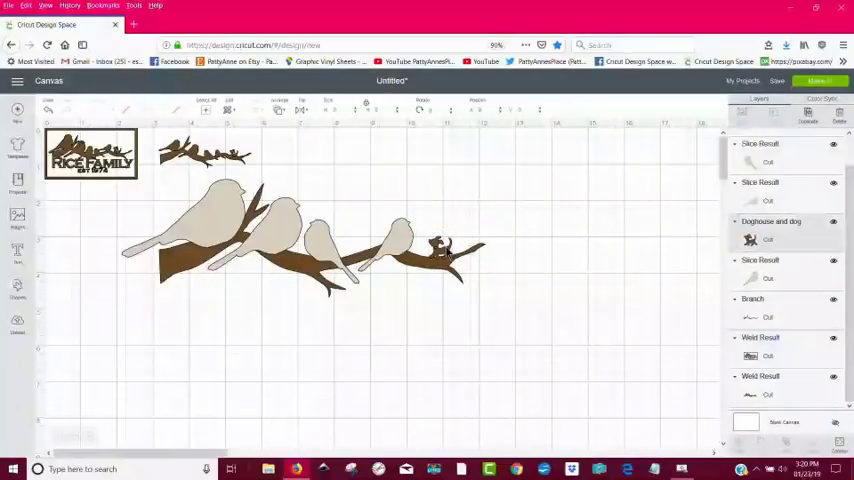
{"action": "left_click", "coordinate": [440, 250]}
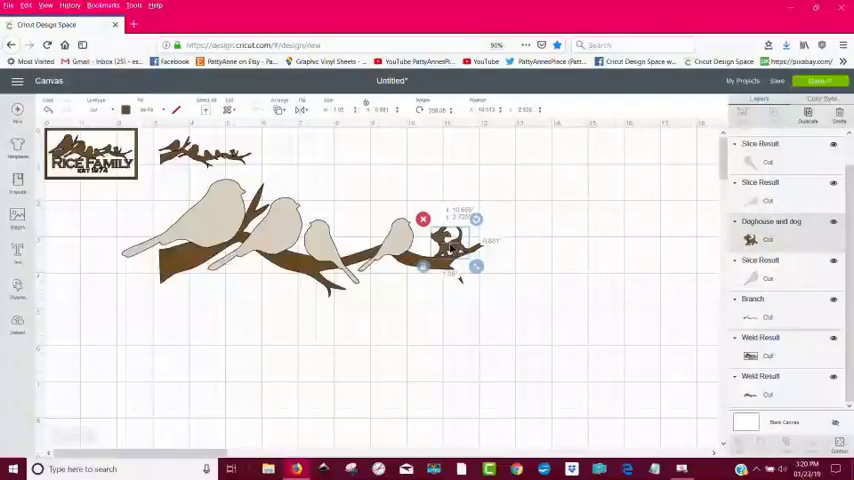
{"action": "left_click", "coordinate": [465, 335]}
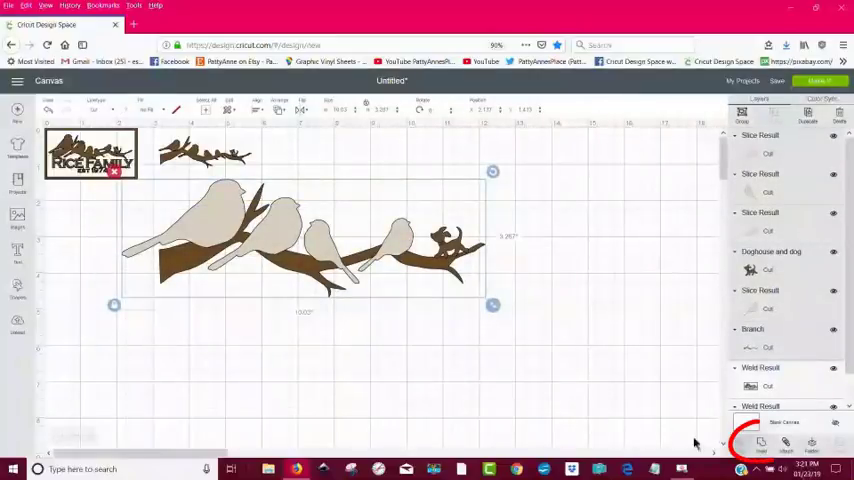
{"action": "left_click", "coordinate": [761, 442]}
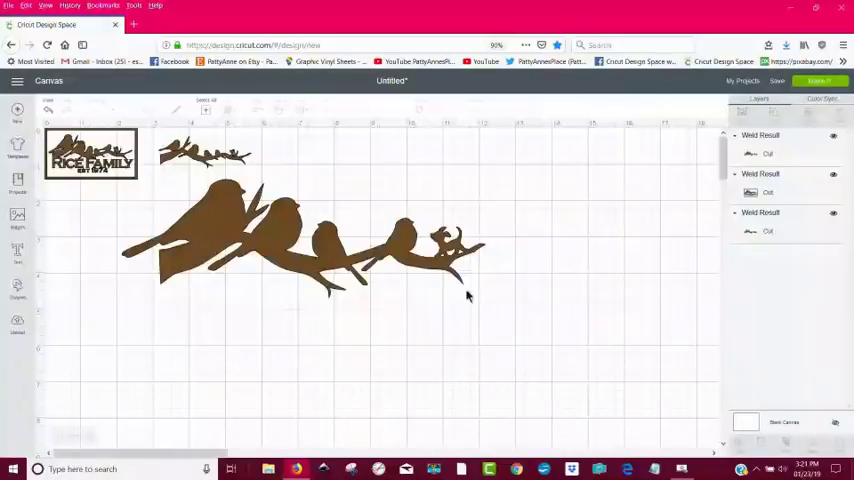
{"action": "mouse_move", "coordinate": [162, 306]}
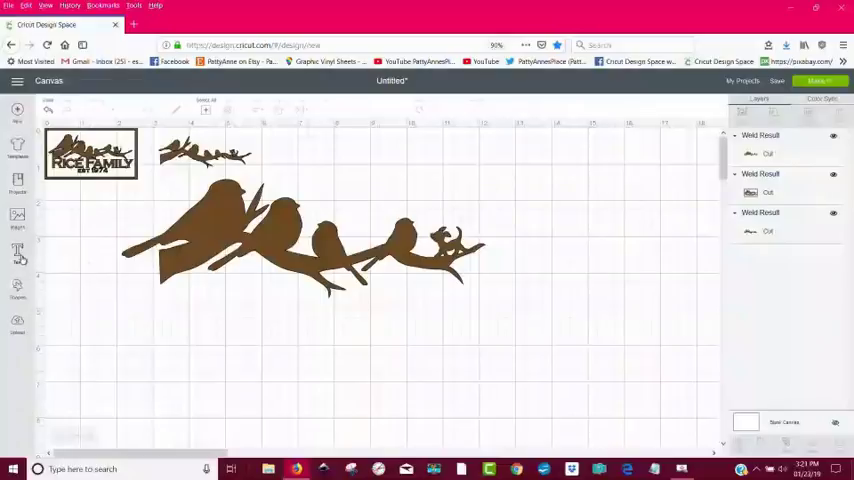
Add 'BROWN FAMILY' text in Copperplate Gothic and position it beneath the branch
{"action": "left_click", "coordinate": [17, 248]}
{"action": "type", "text": "Brown"}
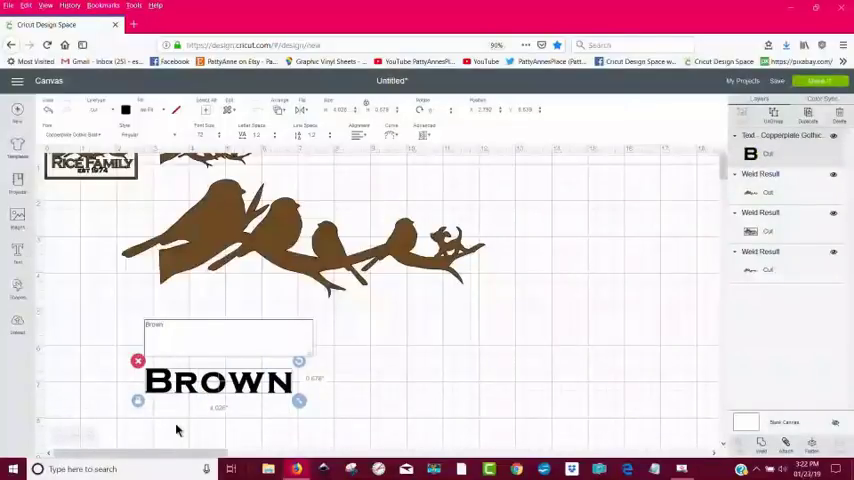
{"action": "type", "text": "f"}
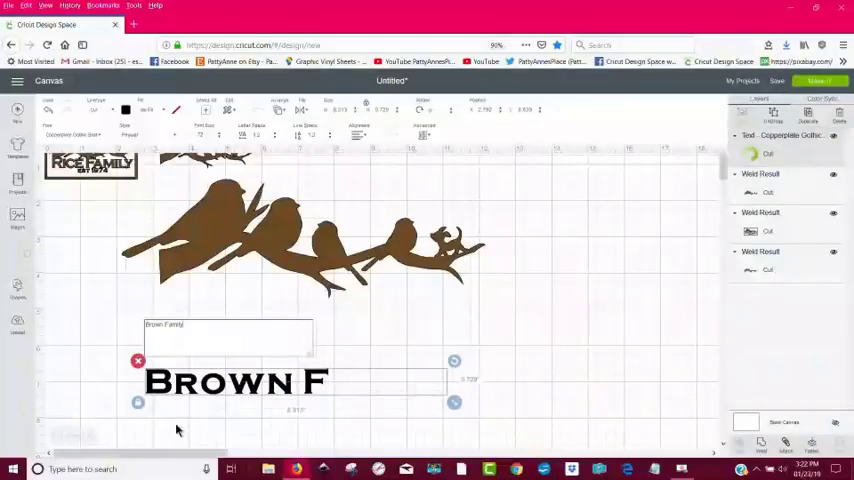
{"action": "type", "text": "AMILY"}
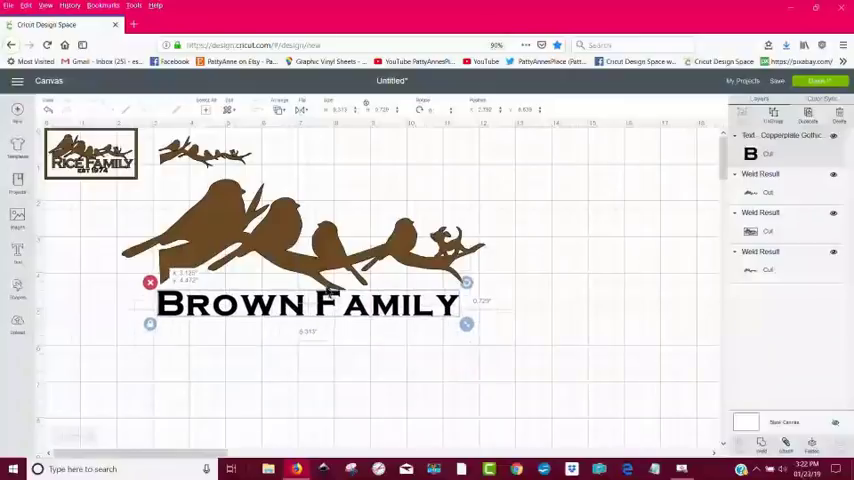
{"action": "left_click_drag", "start_coordinate": [308, 304], "coordinate": [308, 288]}
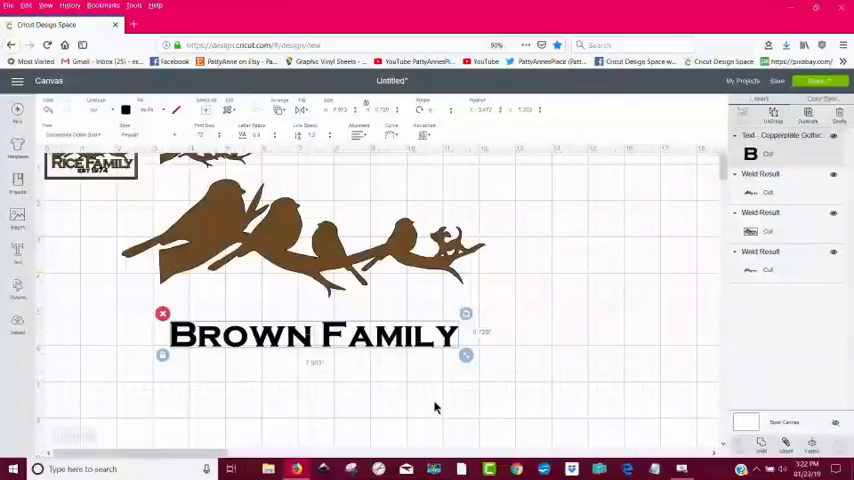
Ungroup BROWN FAMILY into individual letters and enlarge the lettering up toward the branch
{"action": "left_click", "coordinate": [400, 410]}
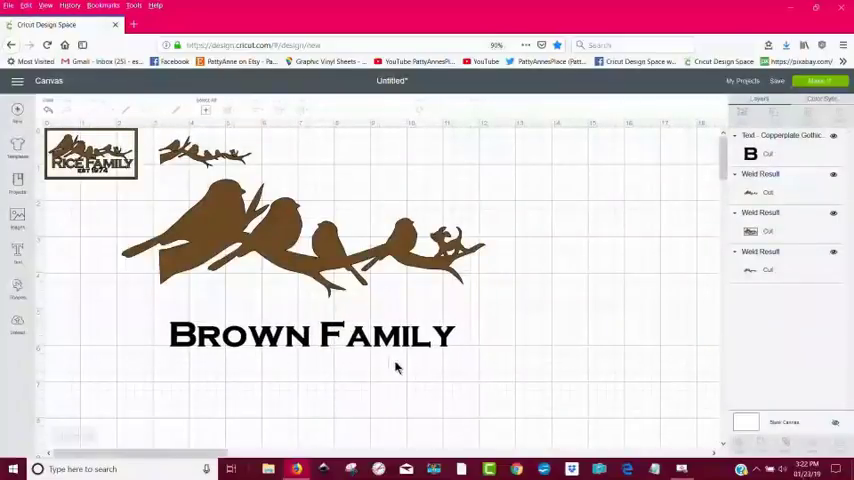
{"action": "left_click", "coordinate": [310, 334]}
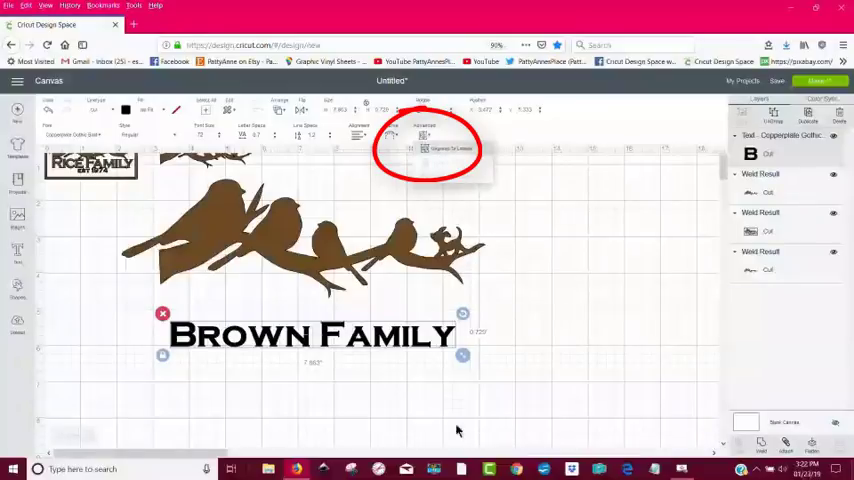
{"action": "left_click", "coordinate": [423, 148]}
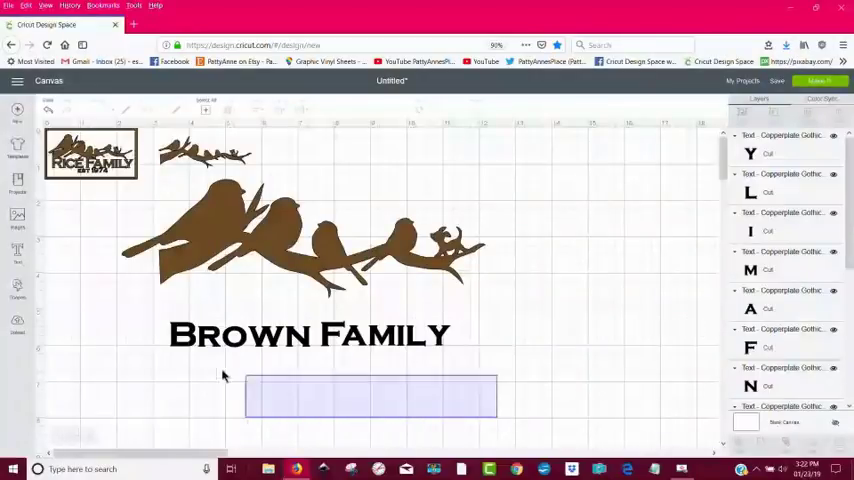
{"action": "left_click", "coordinate": [310, 334]}
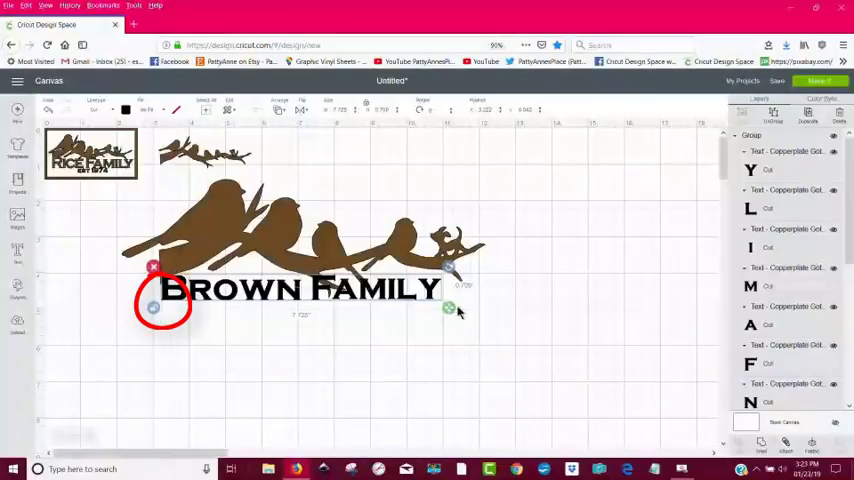
{"action": "left_click_drag", "start_coordinate": [449, 308], "coordinate": [492, 318]}
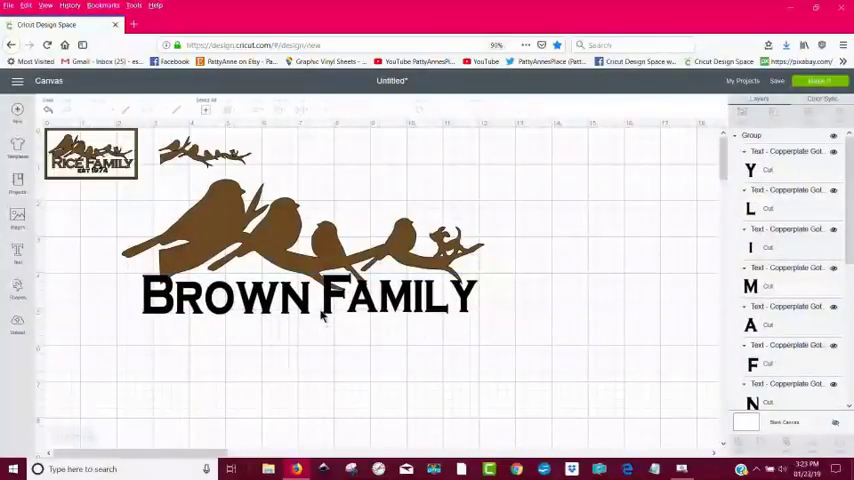
Move the welded bird-branch silhouette up and right, above the lettering
{"action": "left_click", "coordinate": [307, 296]}
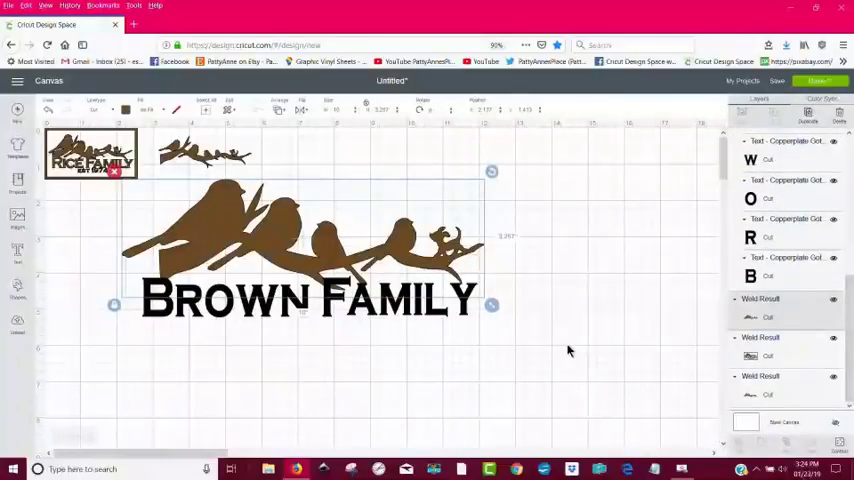
{"action": "mouse_move", "coordinate": [330, 245]}
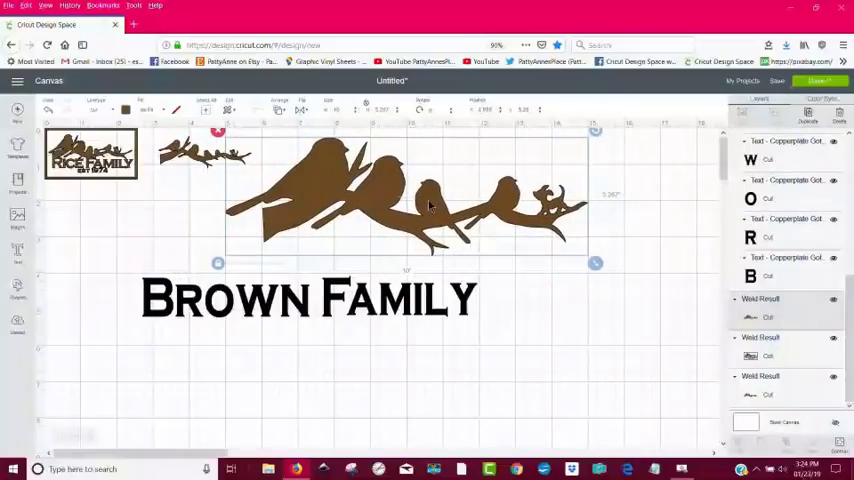
{"action": "left_click", "coordinate": [310, 298]}
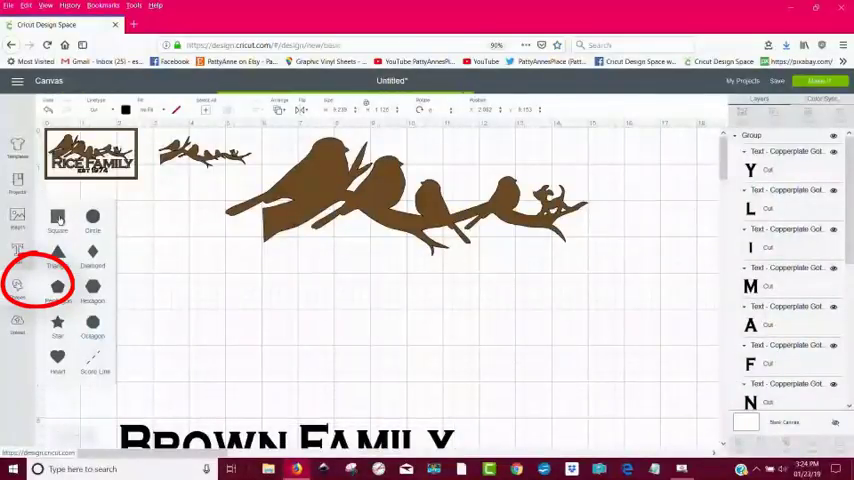
Insert a square, move it under the branch, and stretch it into a tall rectangle
{"action": "left_click", "coordinate": [57, 218]}
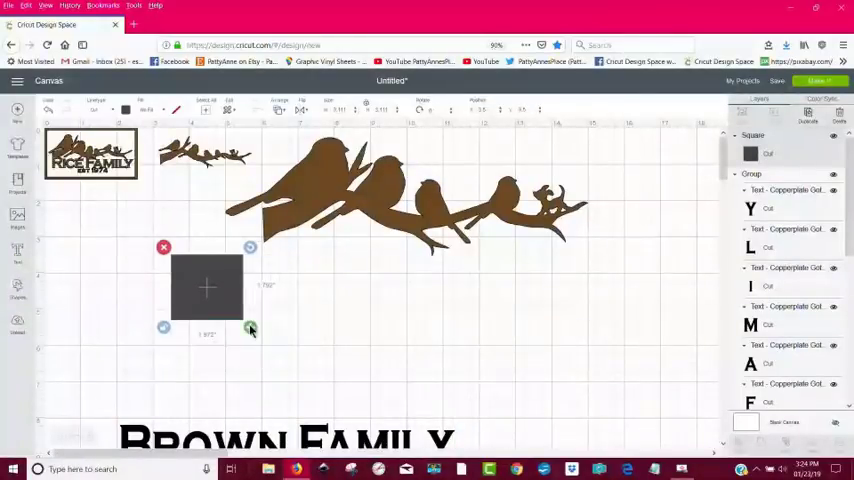
{"action": "left_click_drag", "start_coordinate": [207, 288], "coordinate": [365, 288]}
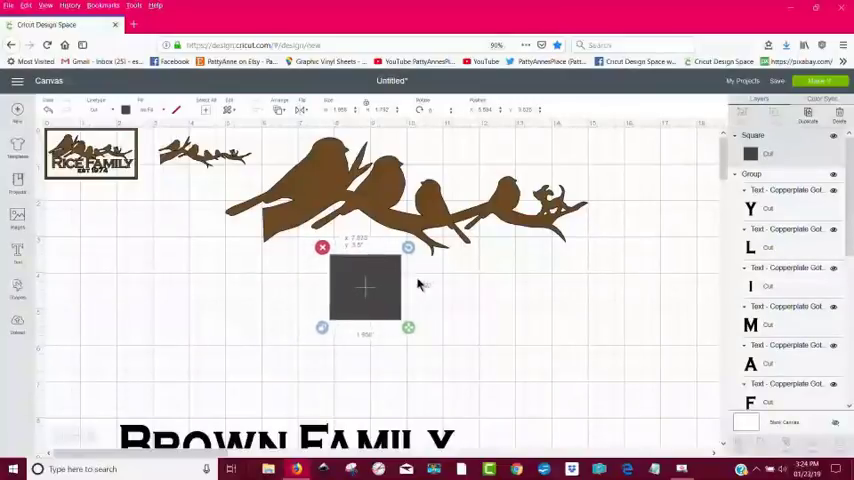
{"action": "left_click_drag", "start_coordinate": [365, 288], "coordinate": [408, 263]}
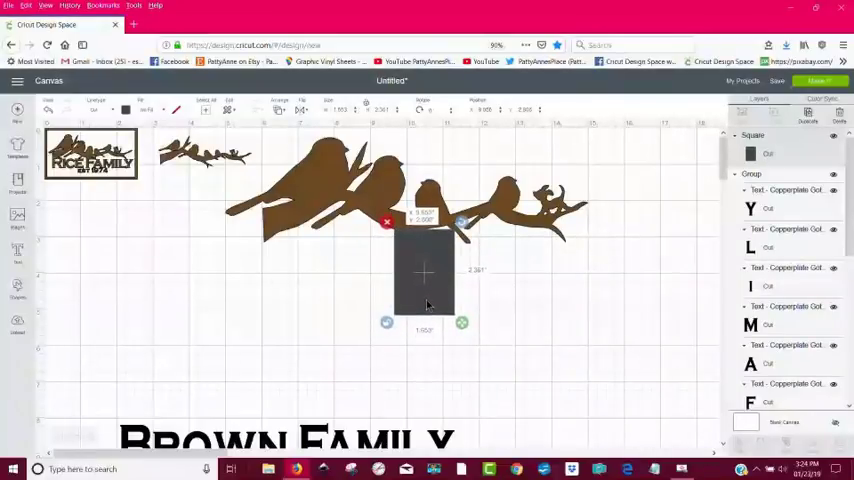
{"action": "left_click", "coordinate": [555, 328]}
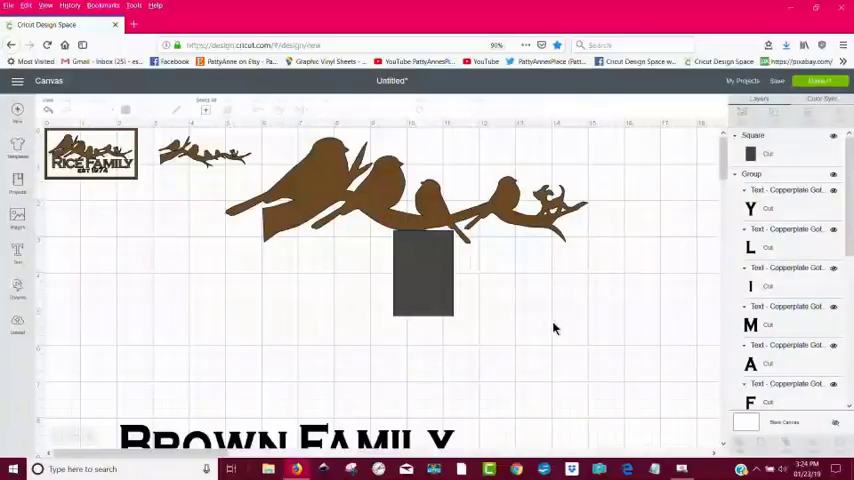
{"action": "mouse_move", "coordinate": [508, 353]}
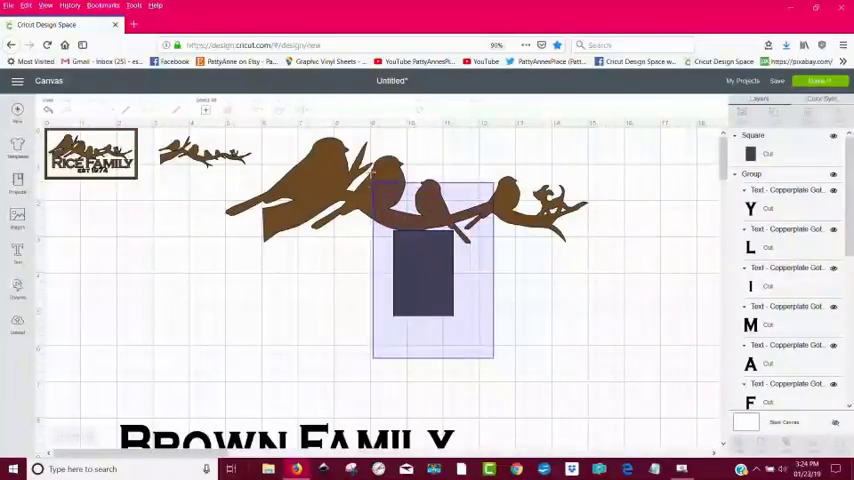
Slice the rectangle against the branch and remove the leftover sliver
{"action": "left_click", "coordinate": [422, 270]}
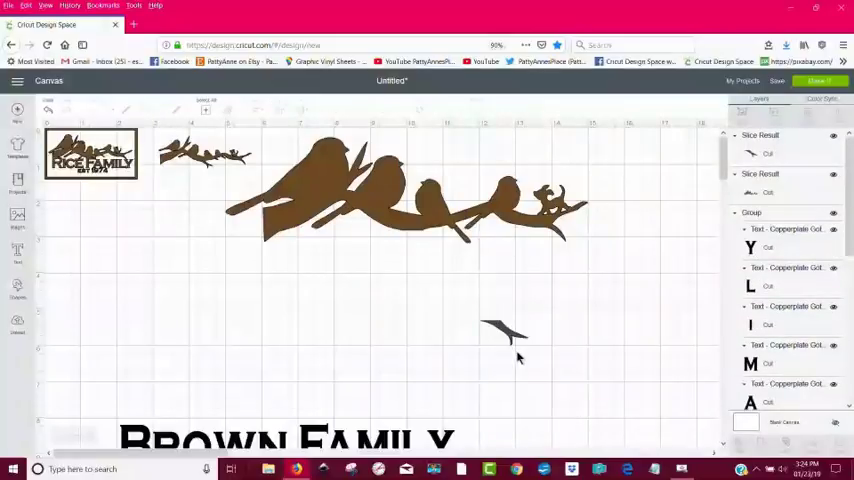
{"action": "left_click", "coordinate": [500, 330]}
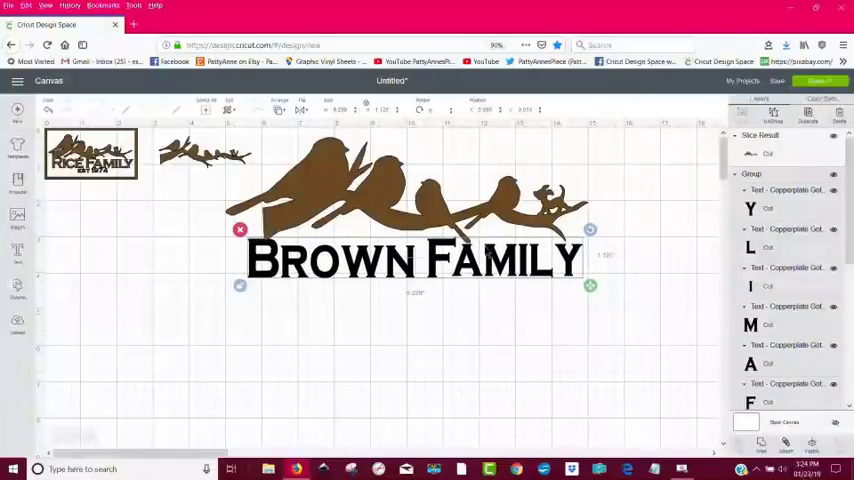
{"action": "left_click", "coordinate": [430, 380]}
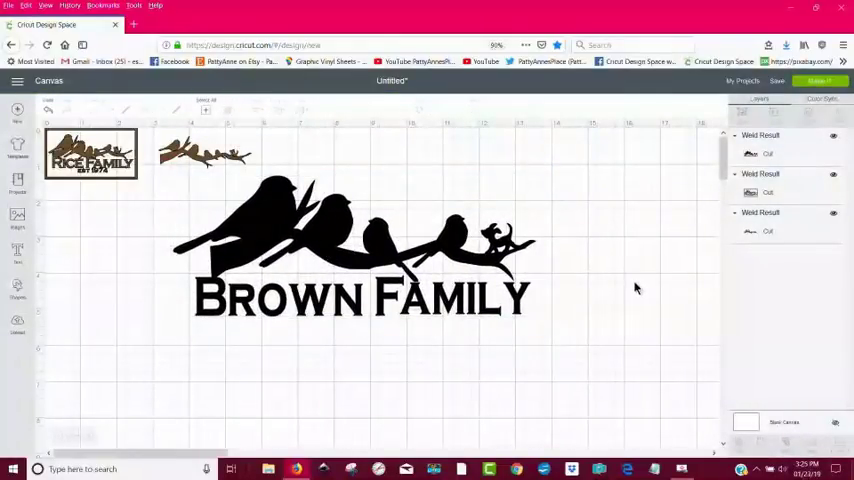
{"action": "mouse_move", "coordinate": [517, 396]}
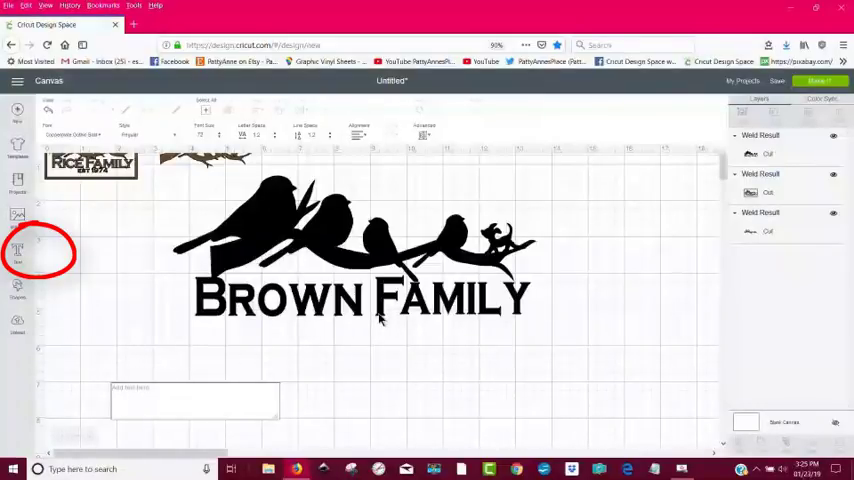
Add an 'EST 1974' text line and place it beneath BROWN FAMILY
{"action": "left_click", "coordinate": [17, 250]}
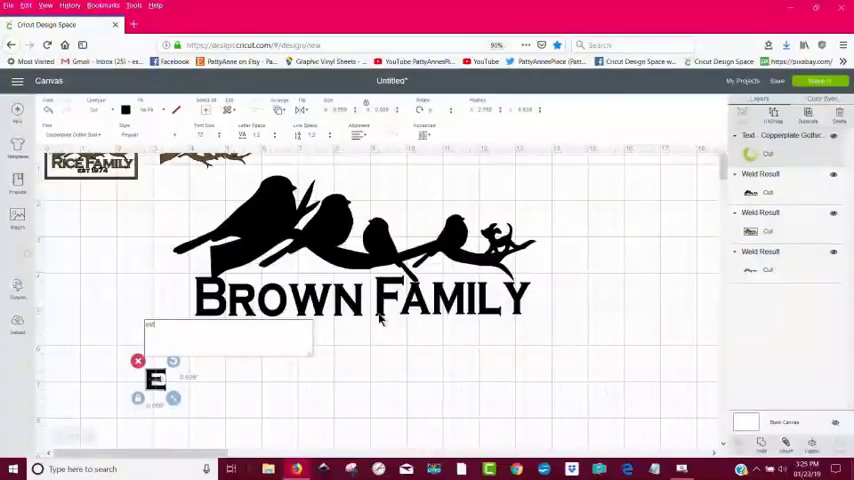
{"action": "type", "text": "EST 1974"}
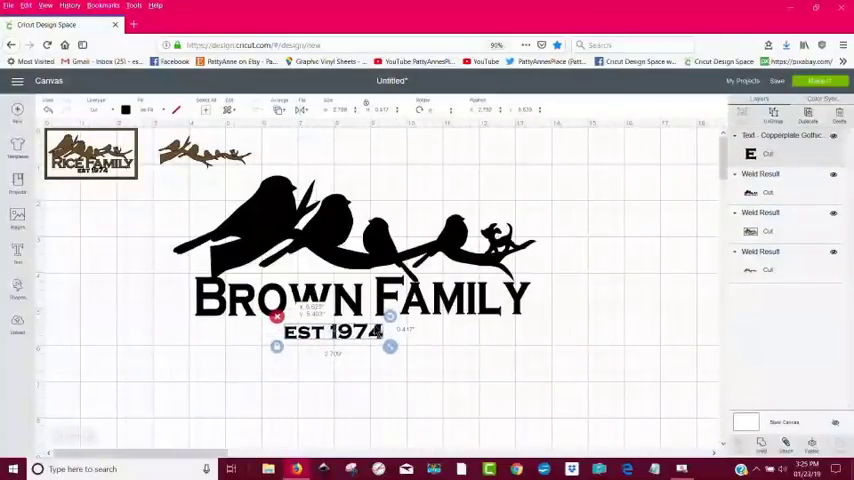
{"action": "left_click", "coordinate": [459, 397]}
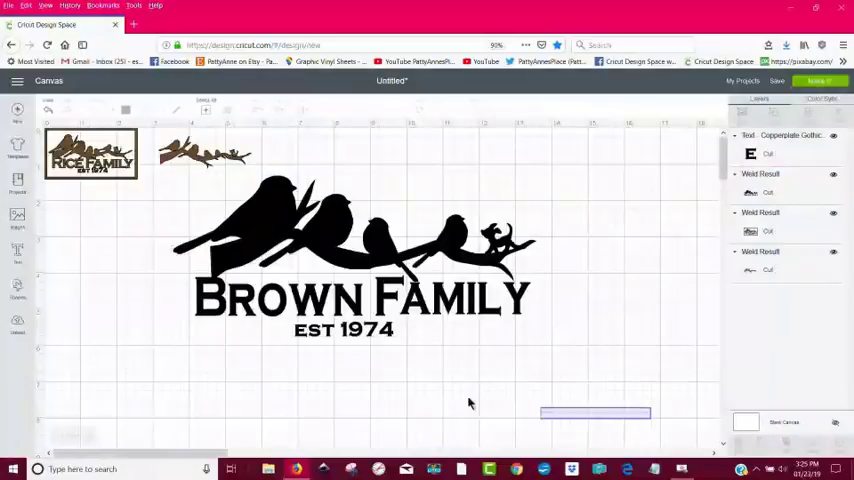
Center the Brown Family pieces horizontally, then select birds, name and date together
{"action": "left_click", "coordinate": [360, 250]}
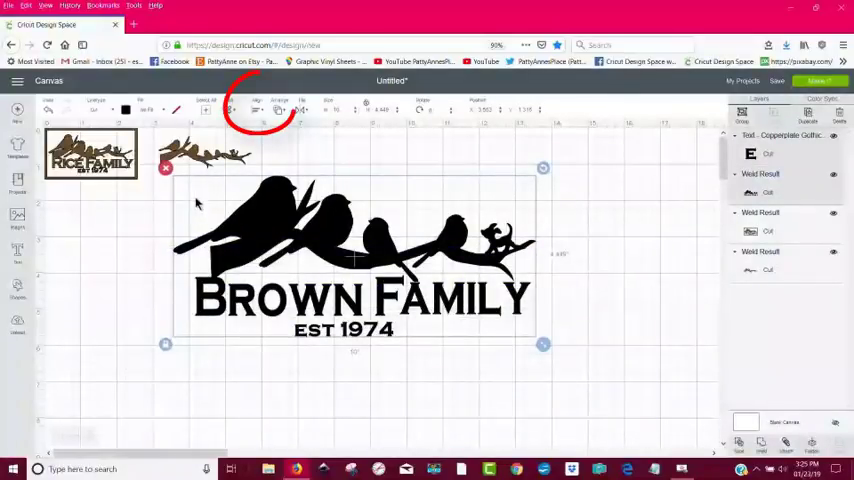
{"action": "left_click", "coordinate": [257, 110]}
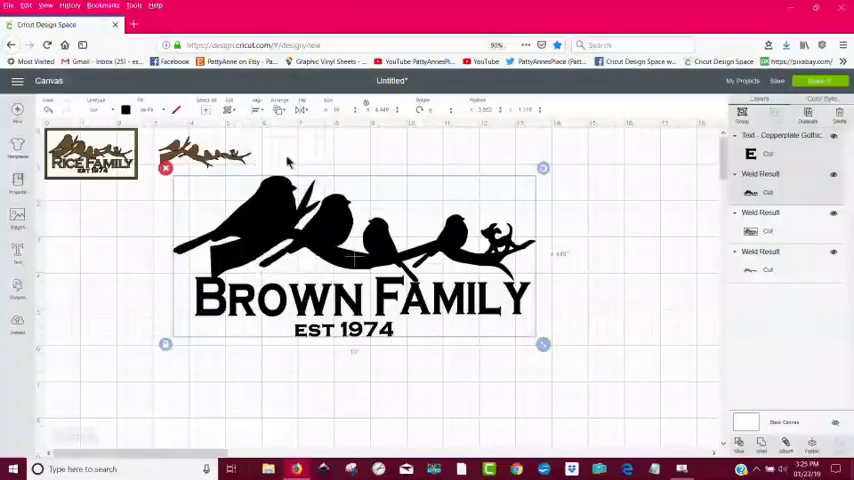
{"action": "left_click", "coordinate": [511, 399]}
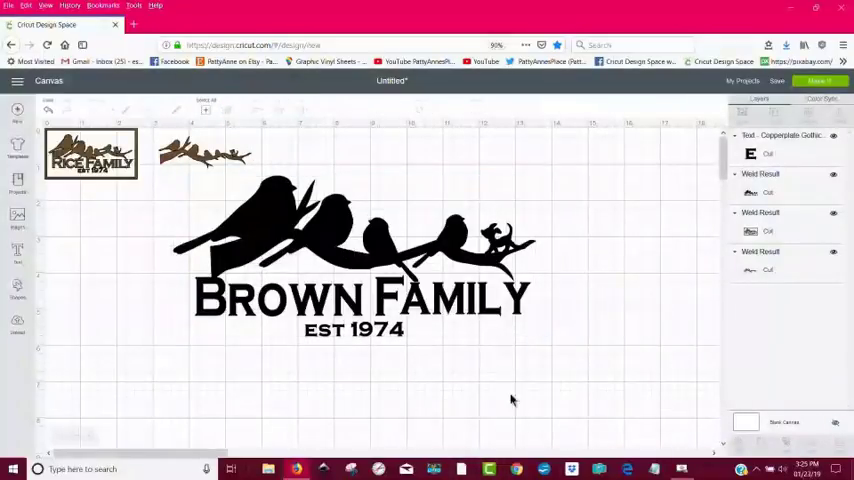
{"action": "mouse_move", "coordinate": [498, 390]}
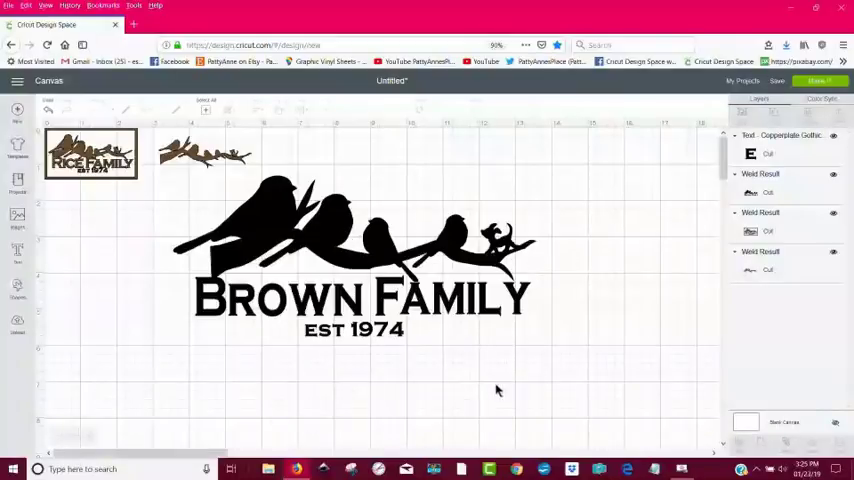
{"action": "left_click", "coordinate": [91, 155]}
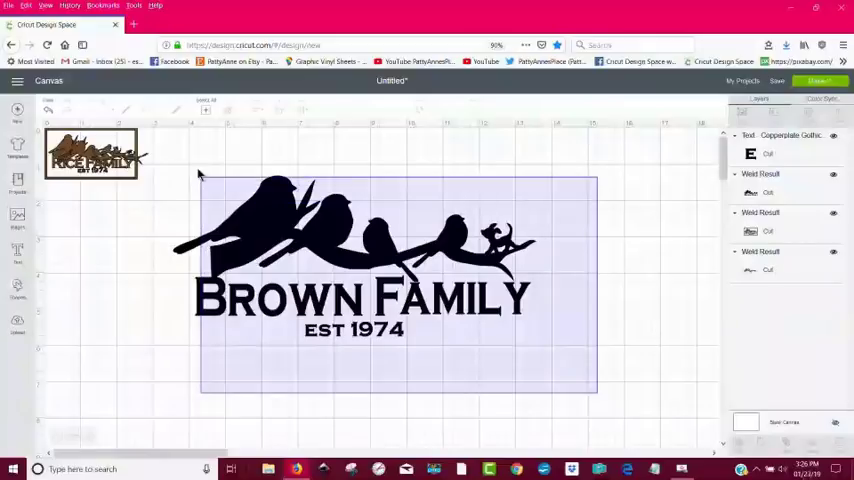
{"action": "left_click", "coordinate": [355, 260]}
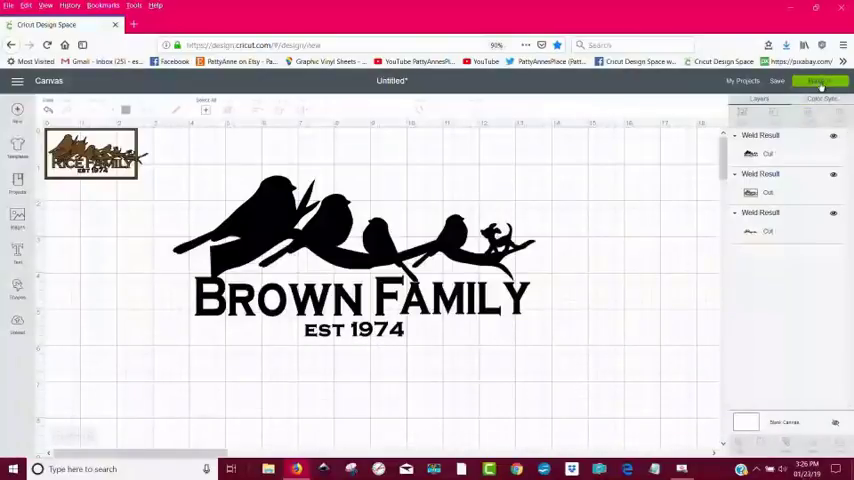
Hide a Rice Family design, preview the mat in Make It, and return to canvas
{"action": "left_click", "coordinate": [820, 81]}
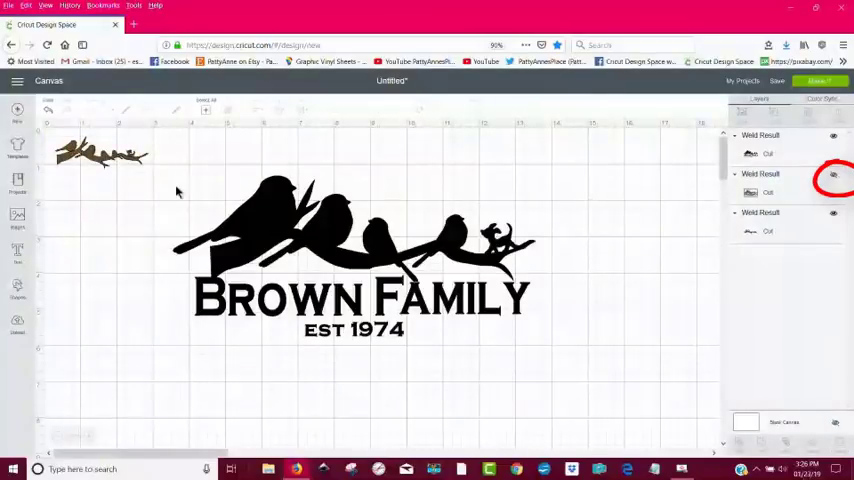
{"action": "left_click", "coordinate": [833, 214]}
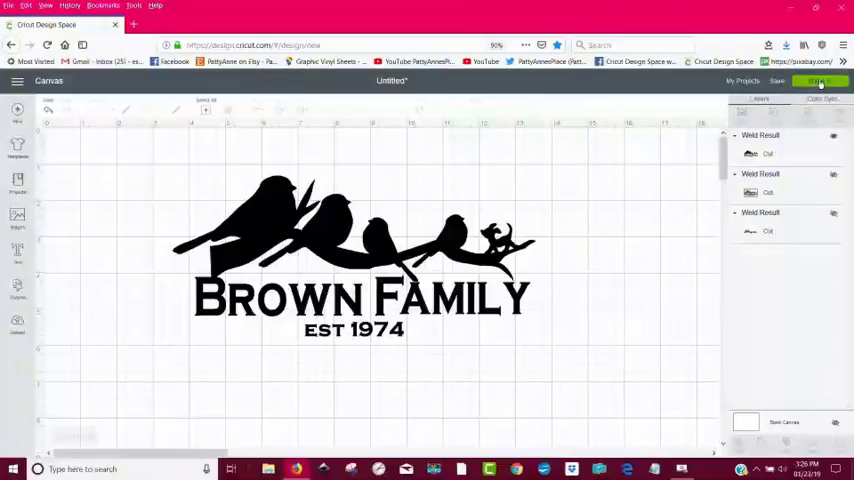
{"action": "left_click", "coordinate": [820, 81]}
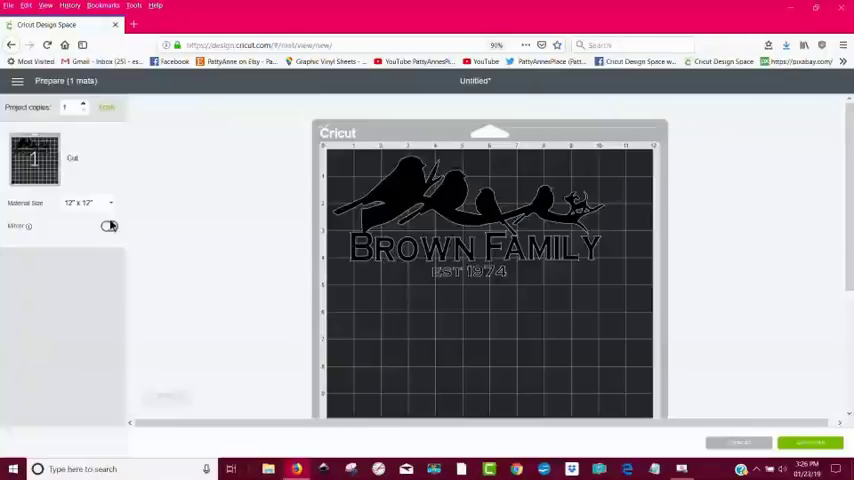
{"action": "left_click", "coordinate": [109, 226]}
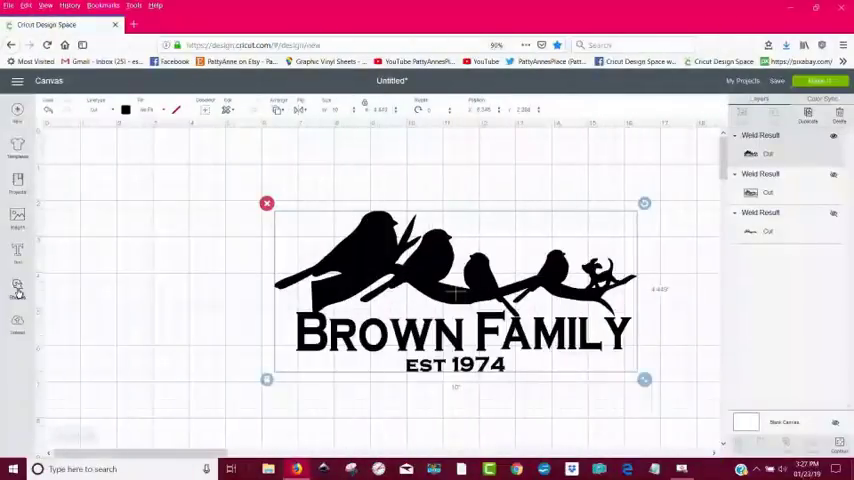
Insert a Square from Shapes and stretch it into a wide rectangle
{"action": "left_click", "coordinate": [17, 290]}
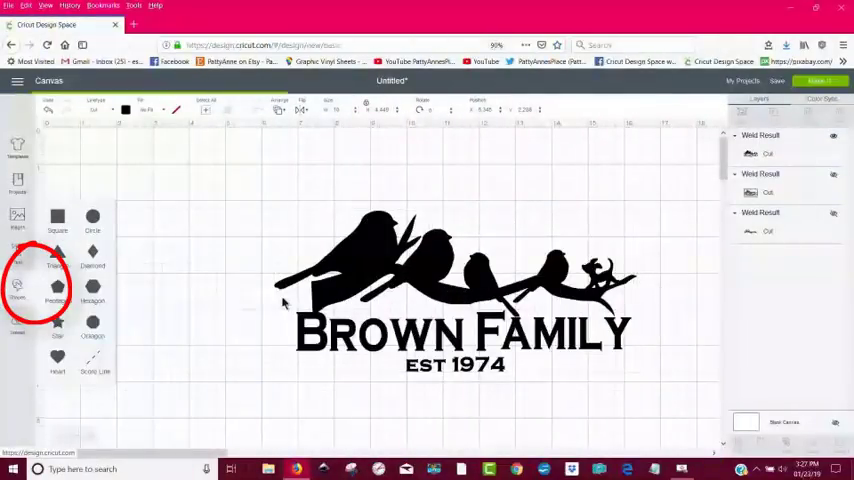
{"action": "left_click", "coordinate": [57, 217]}
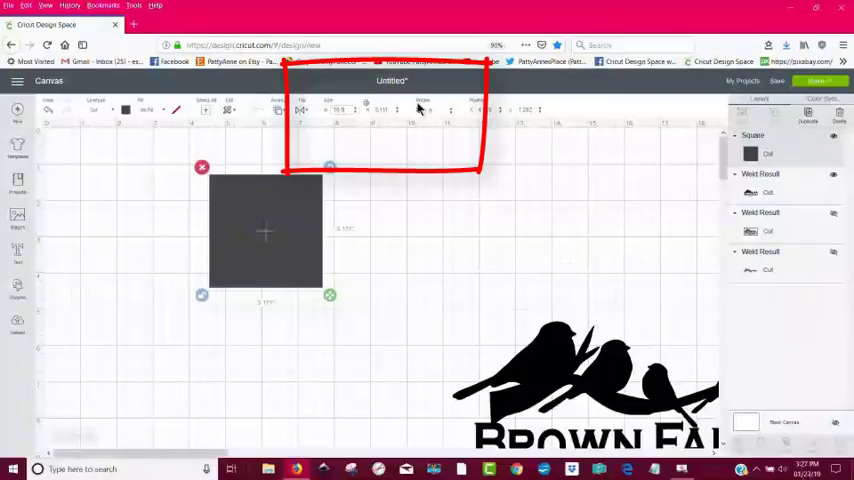
{"action": "left_click_drag", "start_coordinate": [329, 295], "coordinate": [597, 295]}
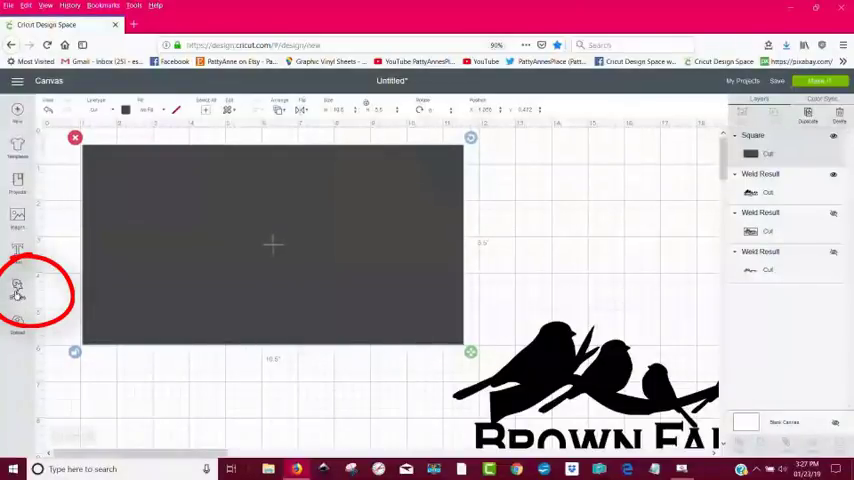
Insert a second square from Shapes for the frame opening
{"action": "left_click", "coordinate": [17, 290]}
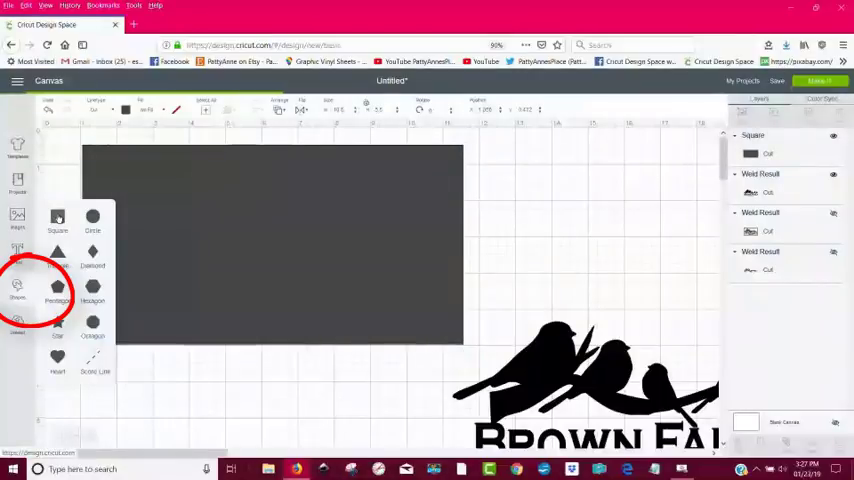
{"action": "left_click", "coordinate": [57, 220]}
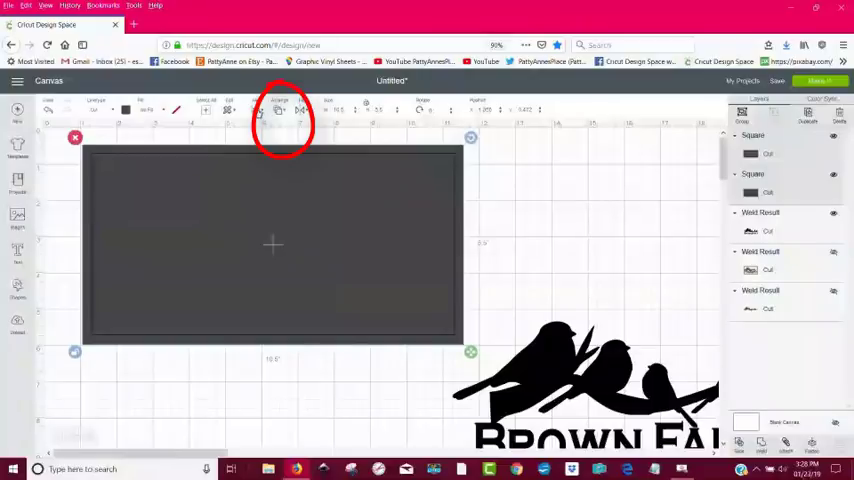
{"action": "mouse_move", "coordinate": [288, 232]}
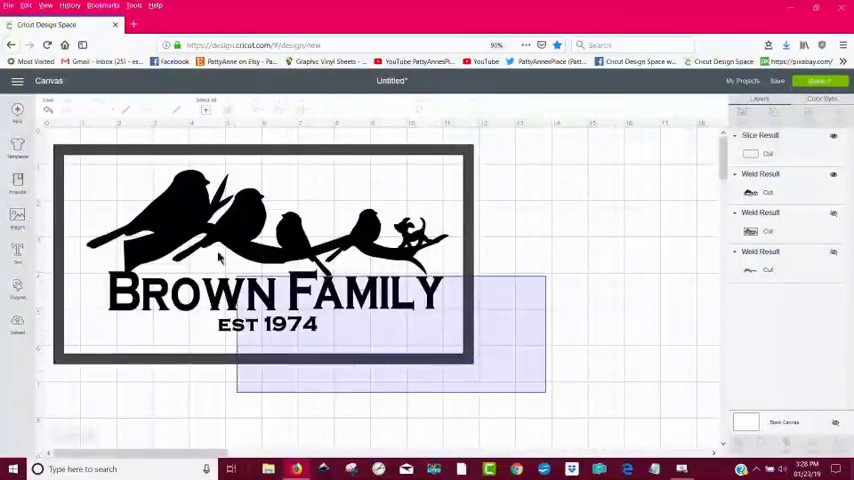
Center the design inside the frame and try Make It, triggering the 11.5-inch warning
{"action": "left_click", "coordinate": [270, 255]}
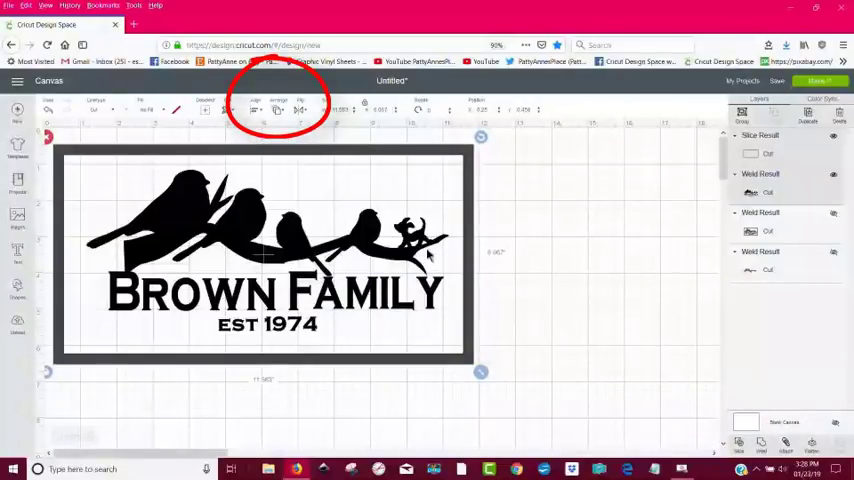
{"action": "left_click", "coordinate": [490, 390]}
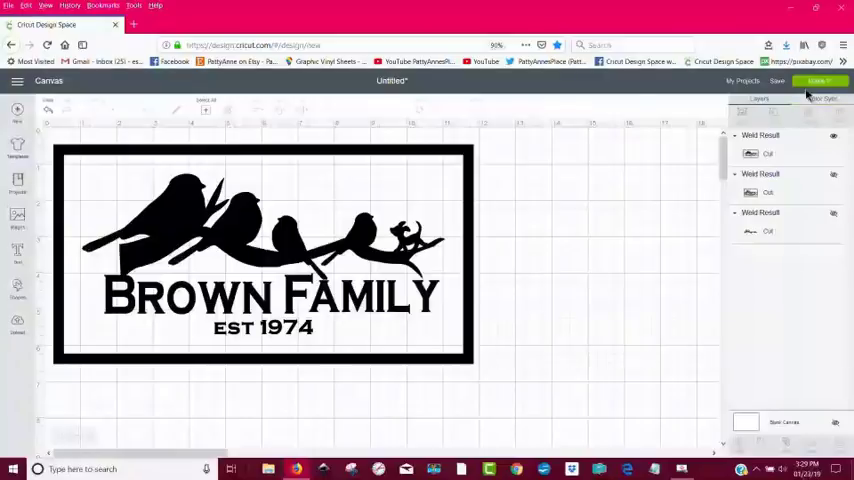
{"action": "left_click", "coordinate": [821, 80]}
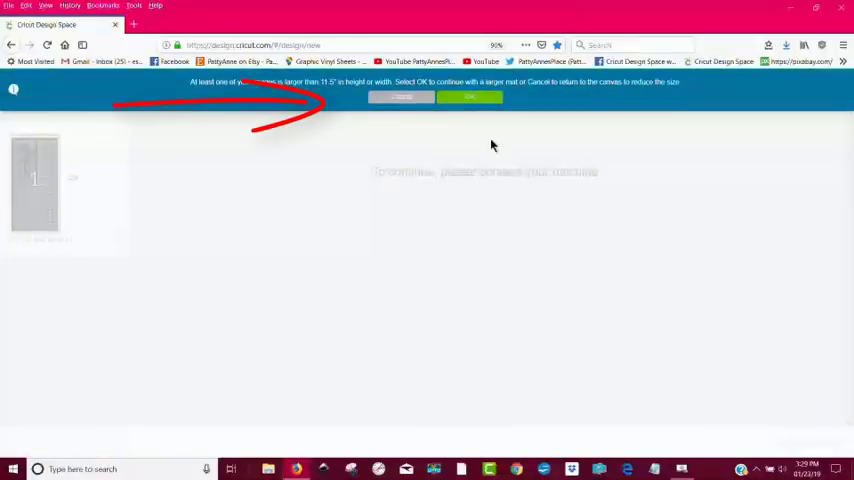
Cancel the oversize warning and drag the corner handle to scale the framed design down
{"action": "left_click", "coordinate": [469, 97]}
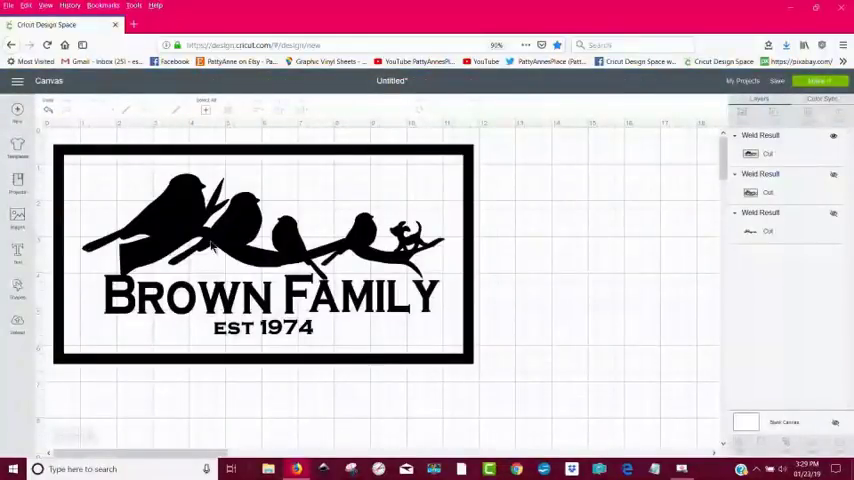
{"action": "left_click", "coordinate": [263, 255]}
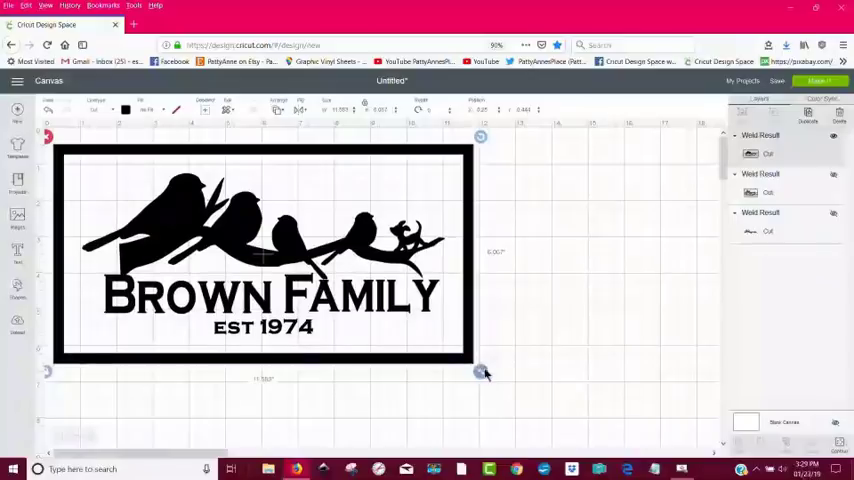
{"action": "left_click_drag", "start_coordinate": [480, 373], "coordinate": [420, 340]}
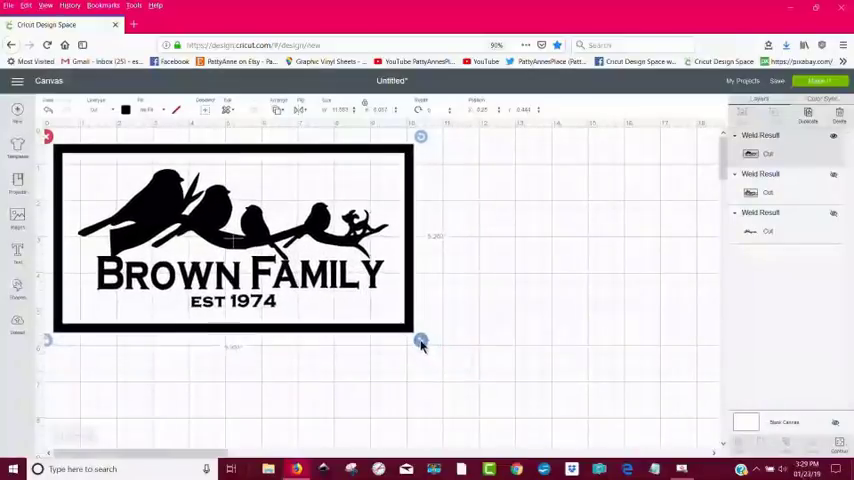
{"action": "left_click_drag", "start_coordinate": [420, 341], "coordinate": [407, 333]}
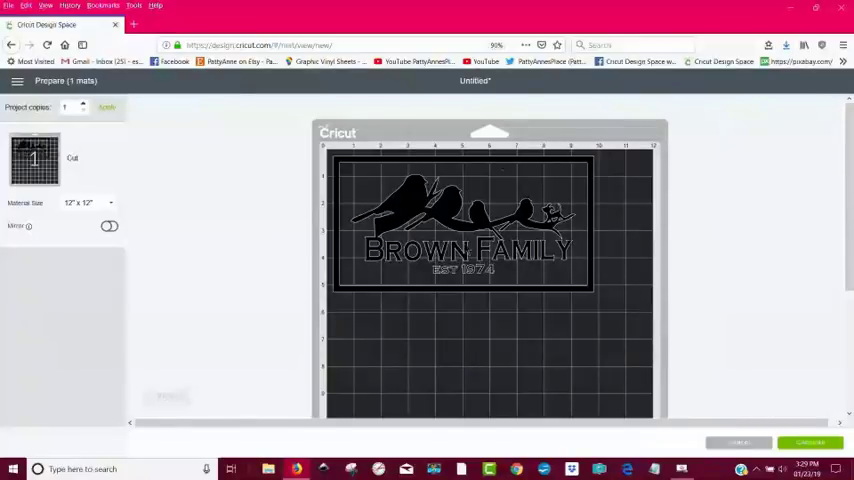
Connect the Explore Air 2 machine and set the material to Premium Vinyl
{"action": "left_click", "coordinate": [810, 442]}
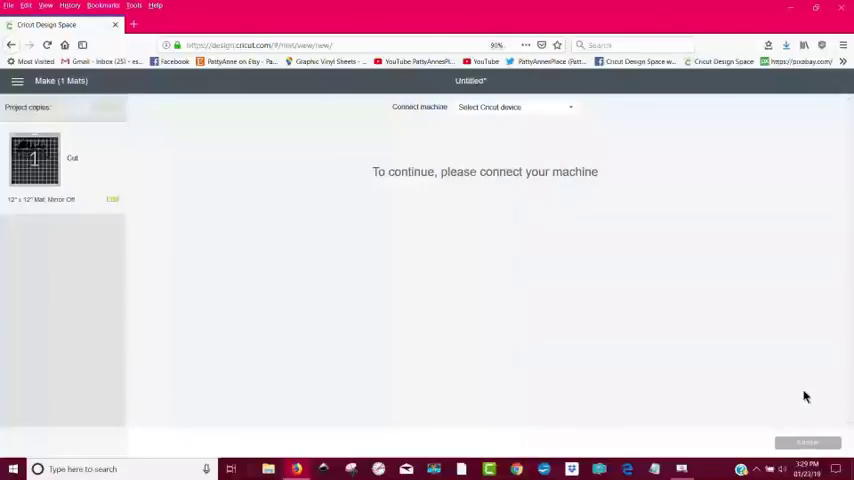
{"action": "left_click", "coordinate": [514, 107]}
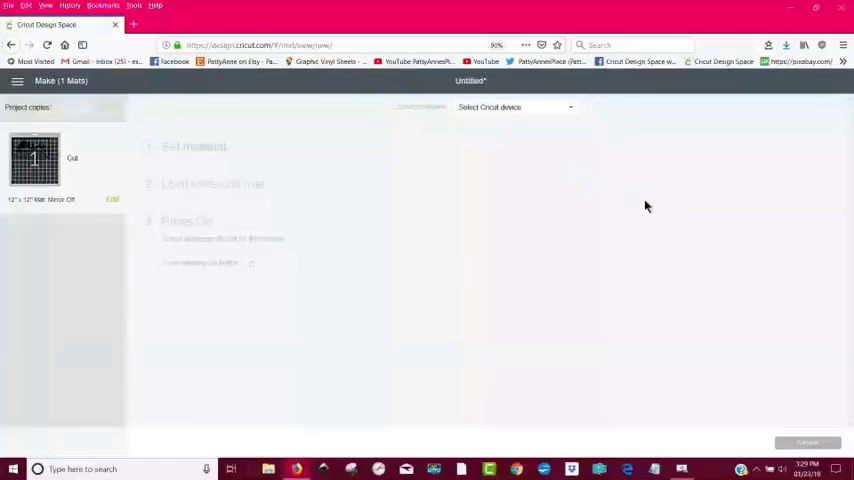
{"action": "left_click", "coordinate": [515, 107]}
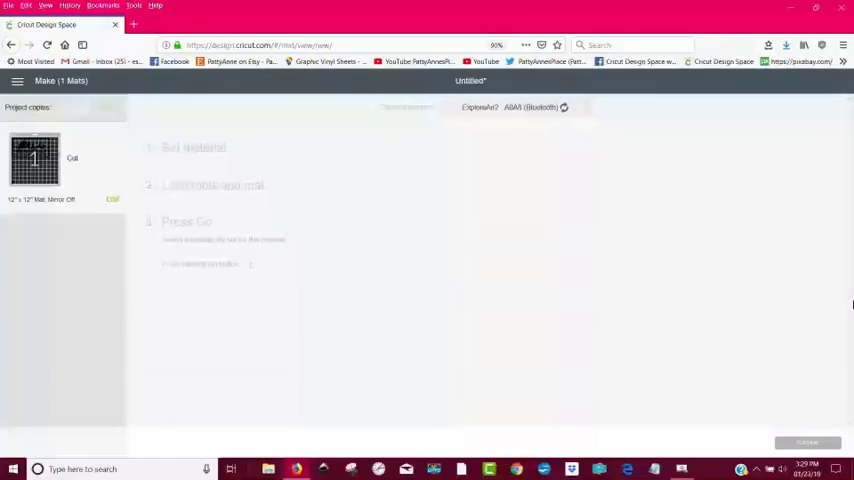
{"action": "mouse_move", "coordinate": [843, 289]}
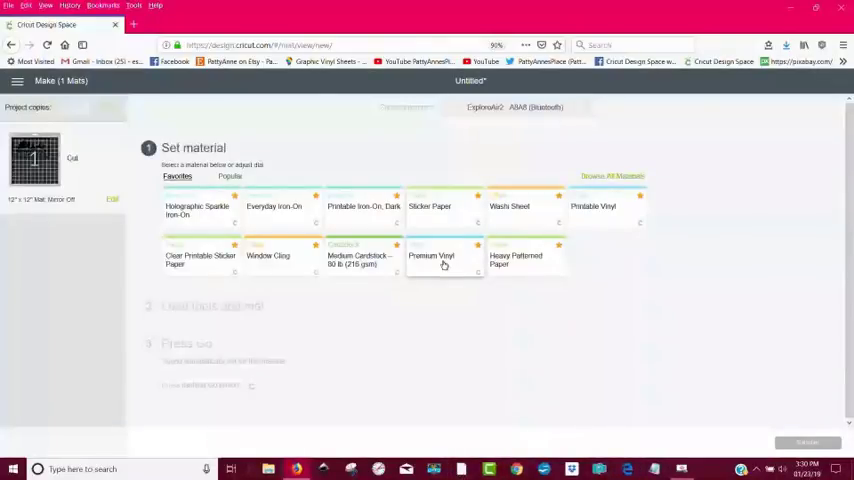
{"action": "left_click", "coordinate": [431, 258]}
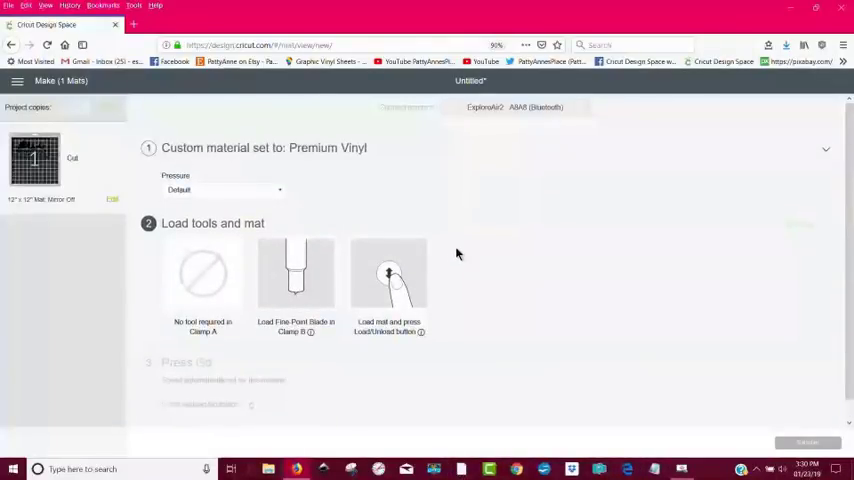